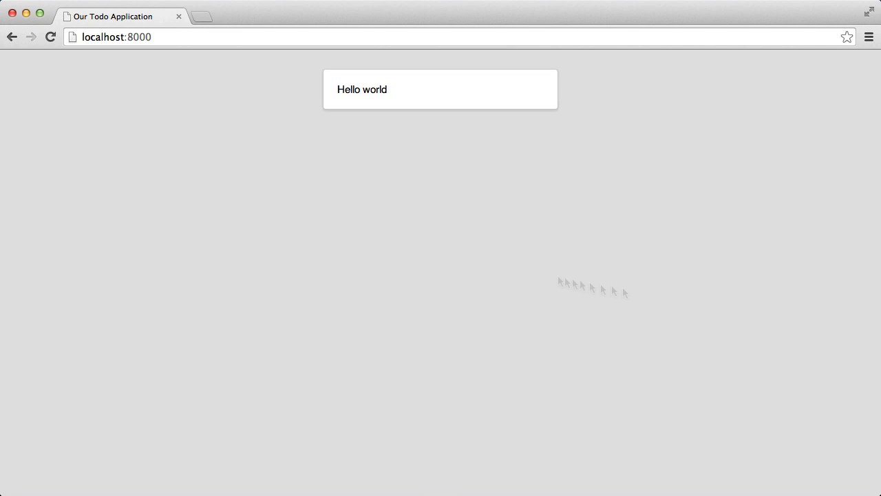
mouse_move(338, 94)
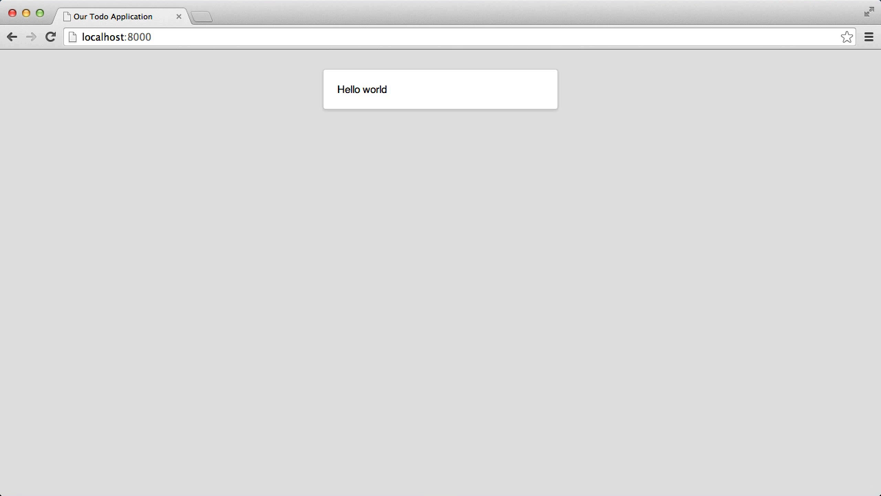
mouse_move(550, 30)
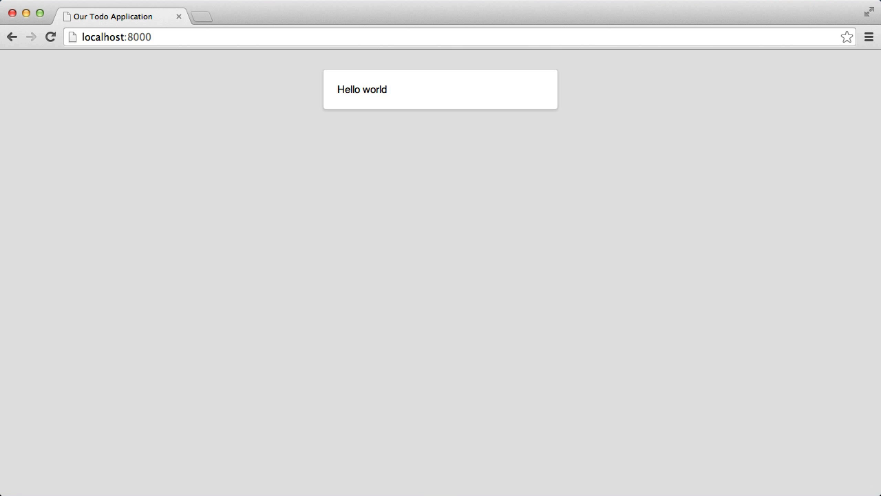
mouse_move(496, 239)
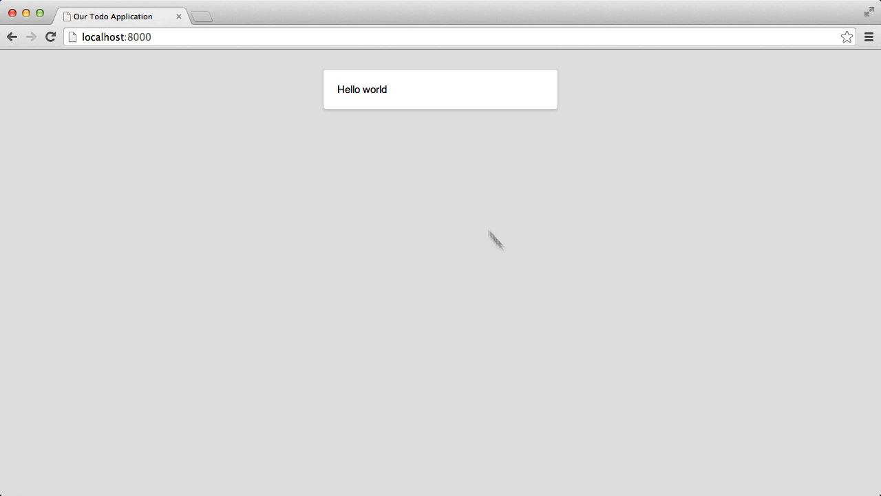
mouse_move(395, 446)
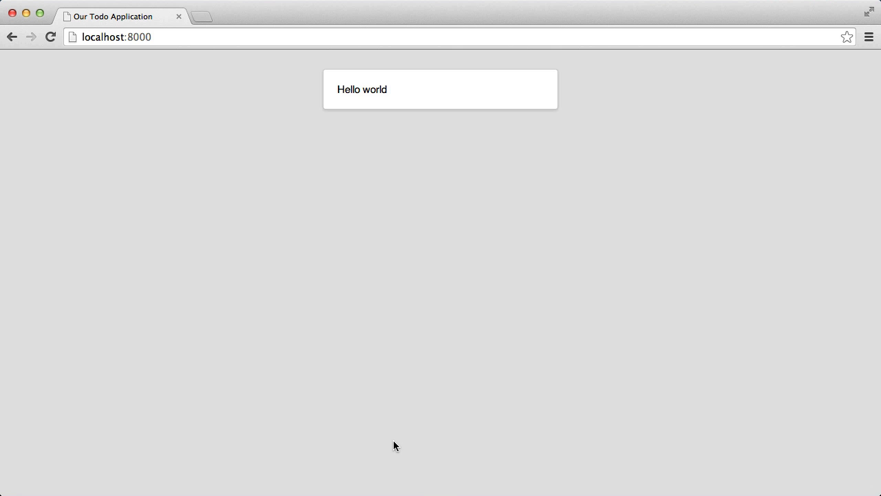
mouse_move(441, 454)
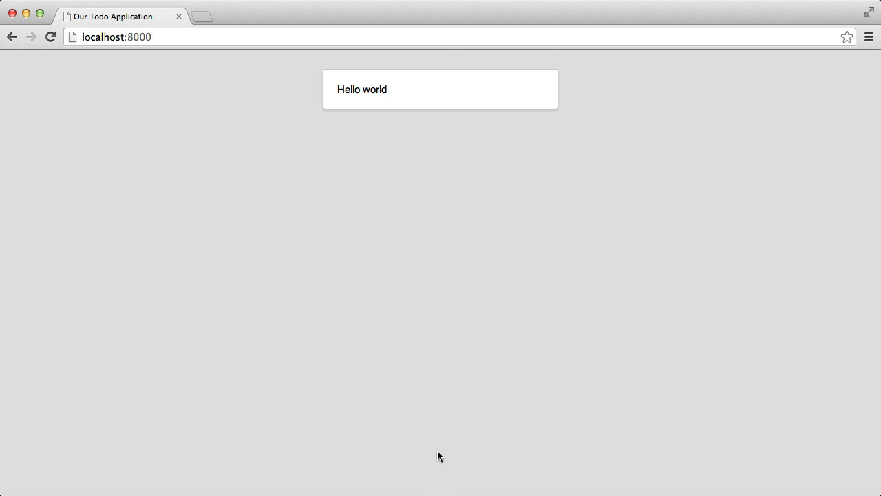
mouse_move(426, 261)
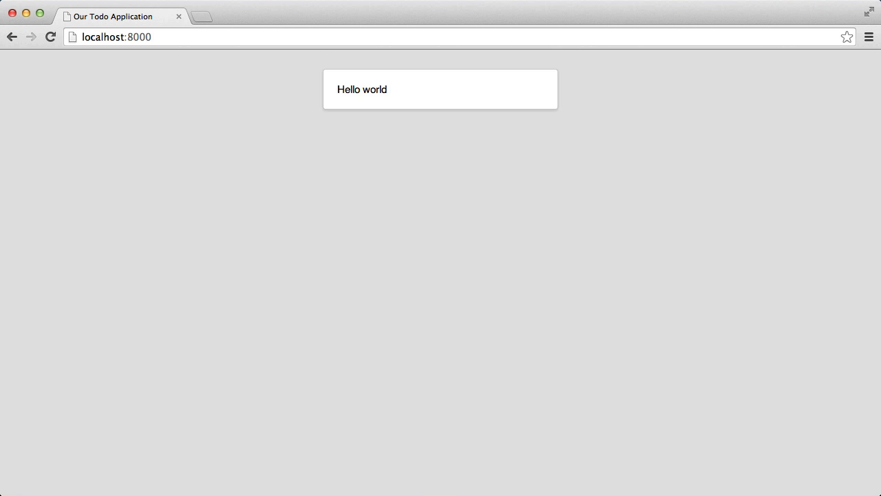
mouse_move(589, 13)
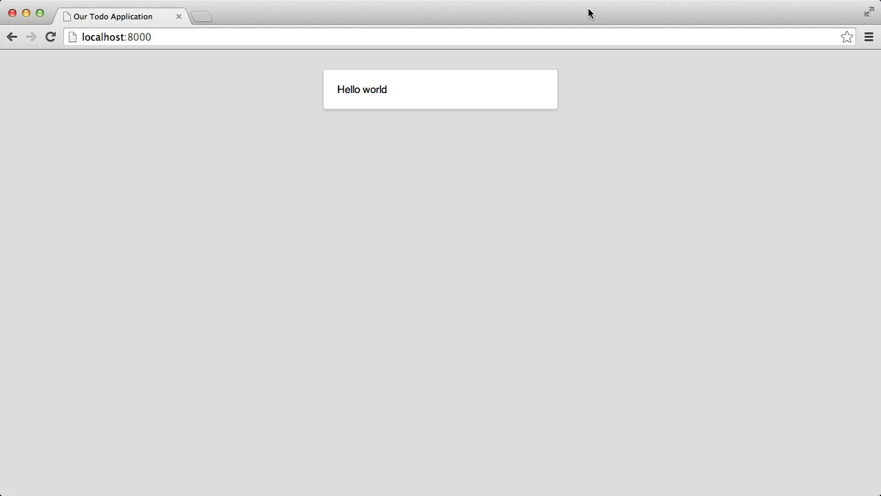
mouse_move(586, 15)
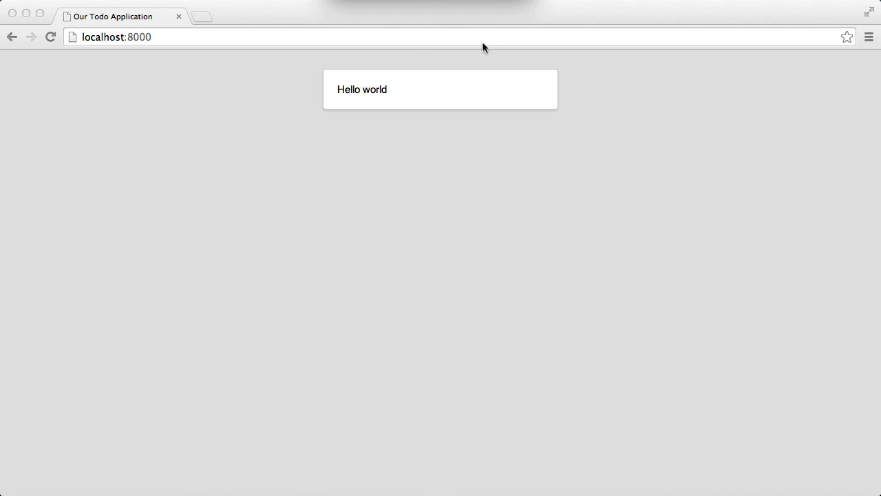
mouse_move(498, 25)
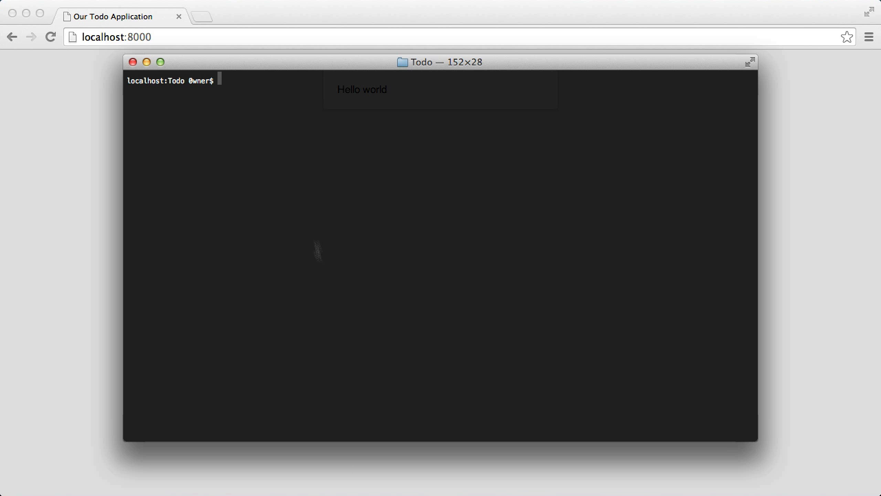
mouse_move(464, 193)
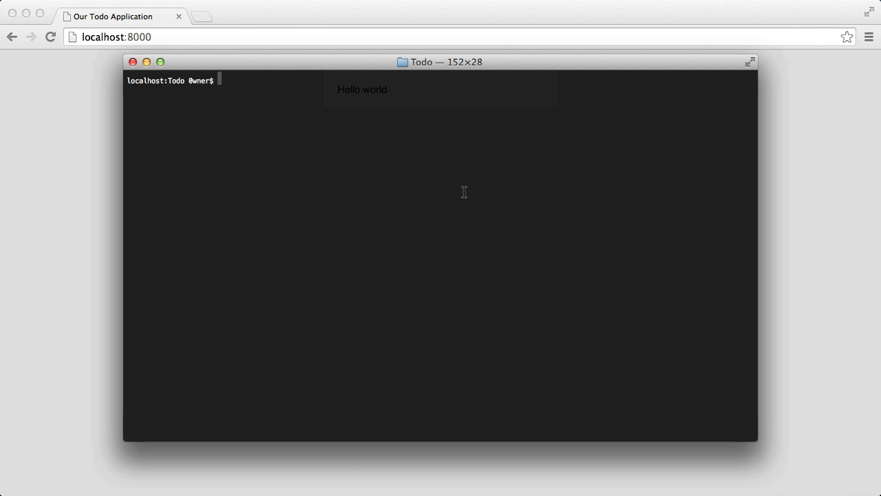
- Run php artisan migrate:make create_users_table to generate the users migration
text(php artisan)
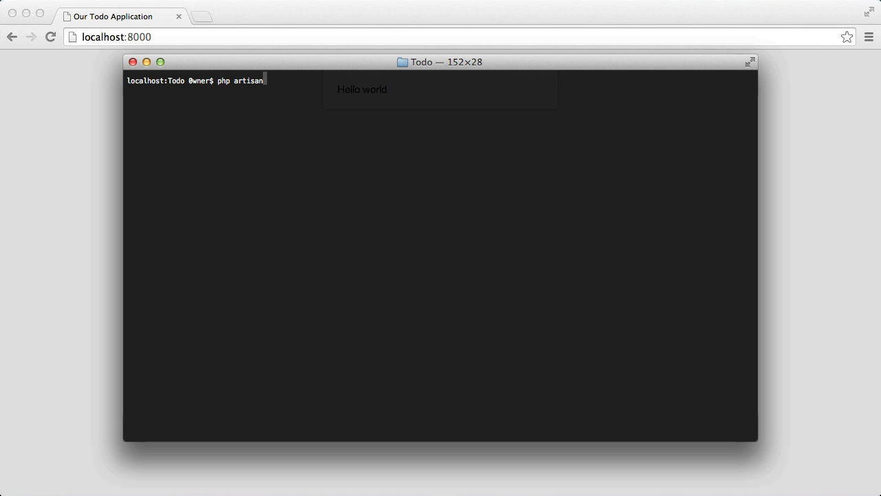
text(migrate:make)
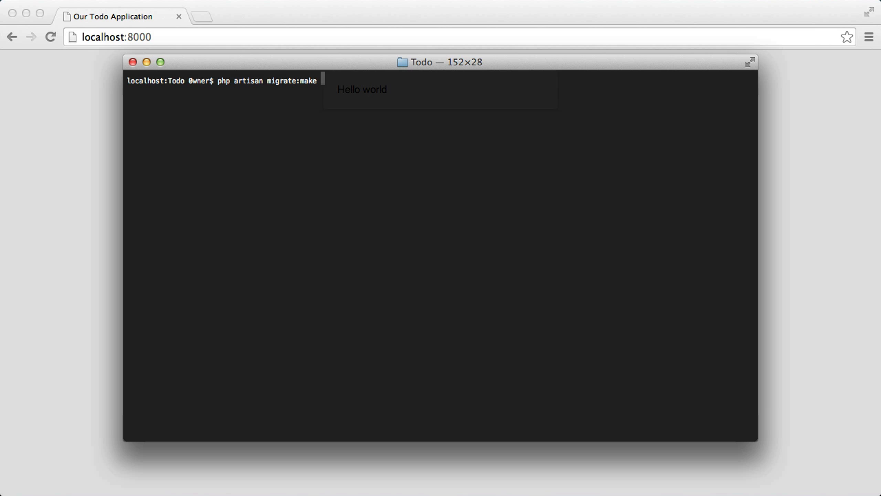
text(create_)
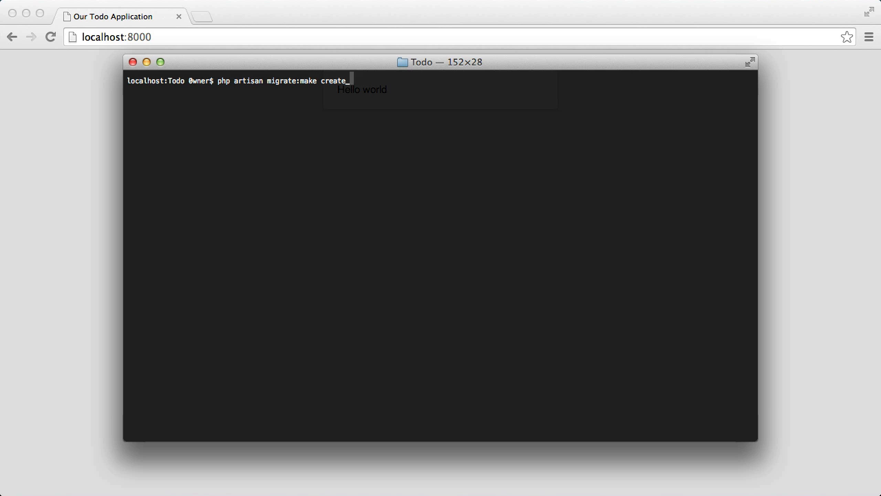
key(Return)
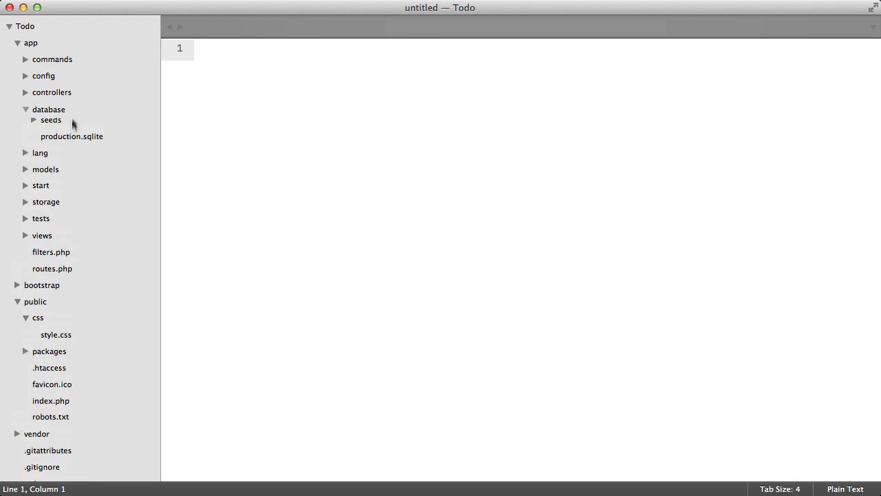
- Open the 2014_04_07_..._create_users_table.php migration from app/database/migrations
click(59, 127)
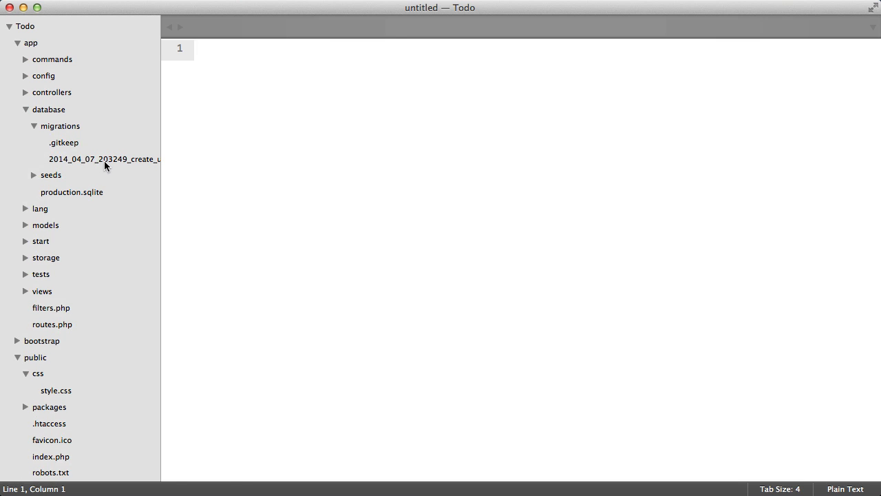
double_click(105, 160)
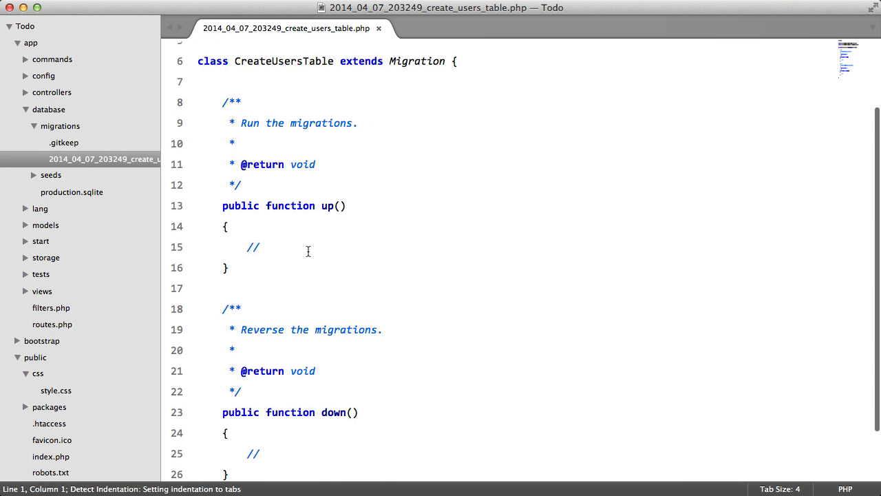
scroll(up, 3)
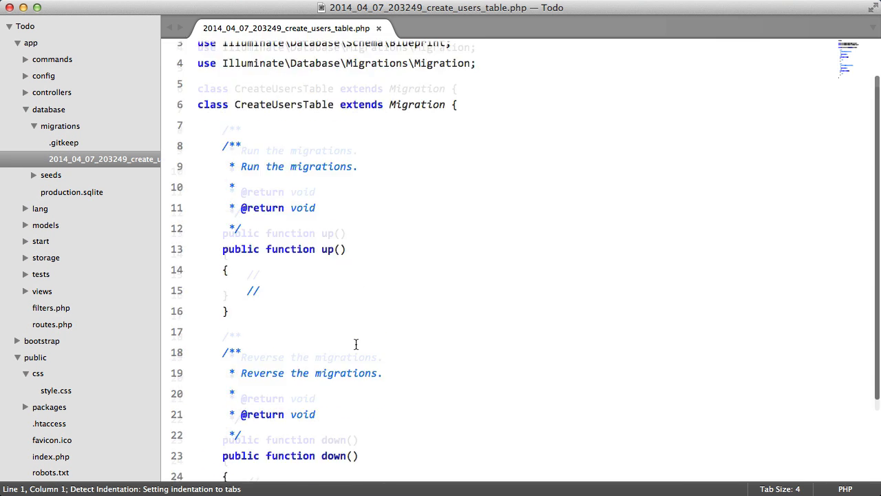
scroll(down, 3)
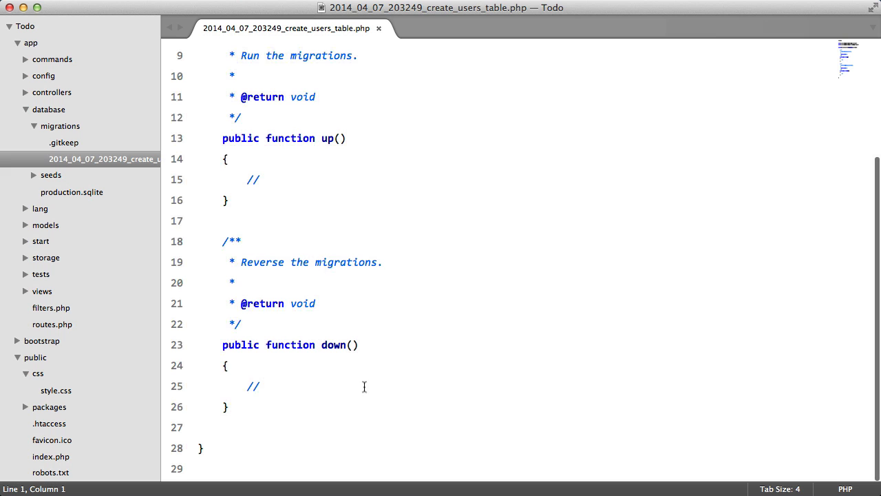
scroll(up, 3)
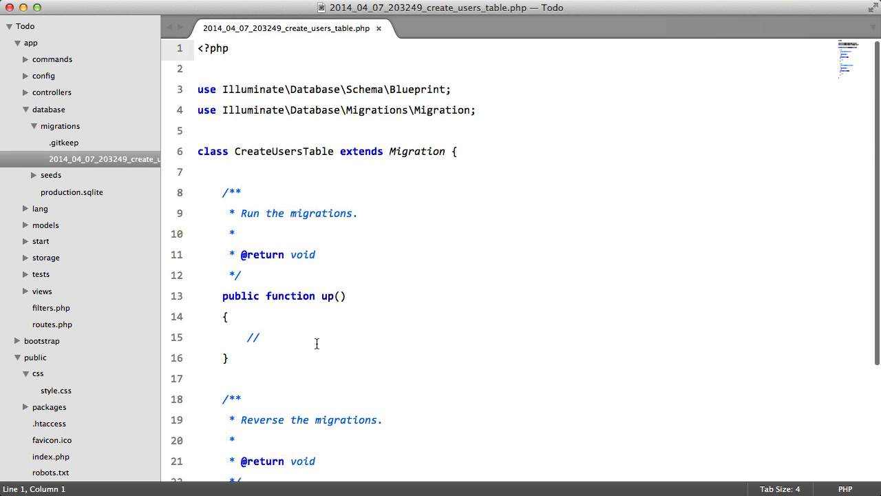
mouse_move(341, 372)
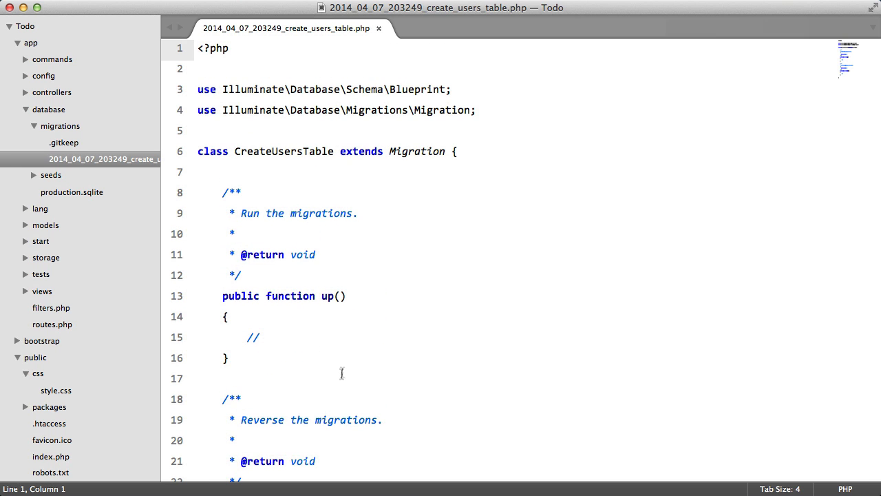
mouse_move(303, 344)
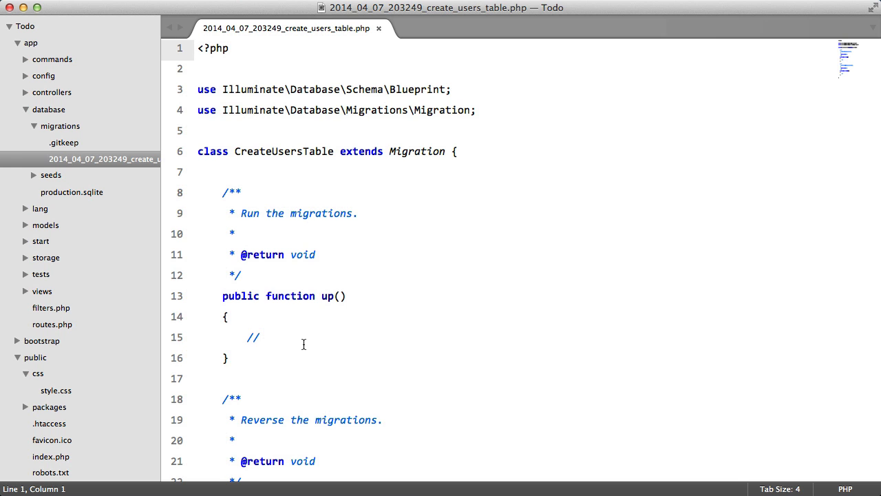
scroll(down, 3)
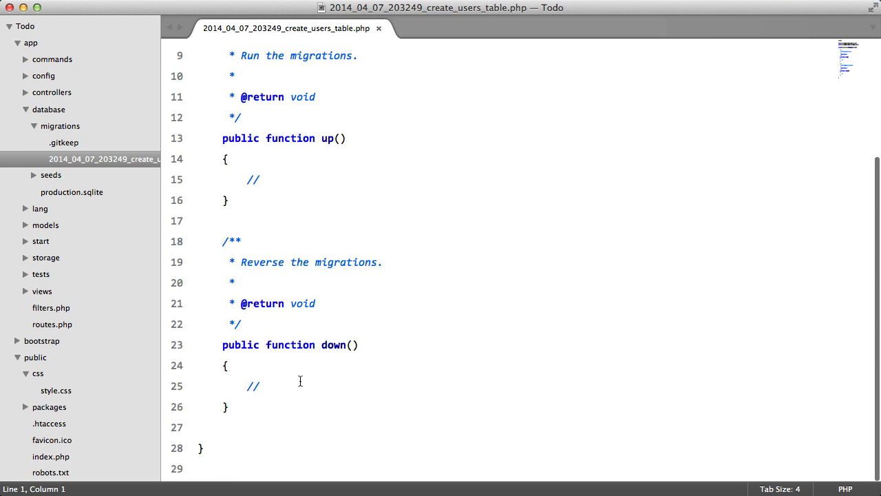
mouse_move(317, 253)
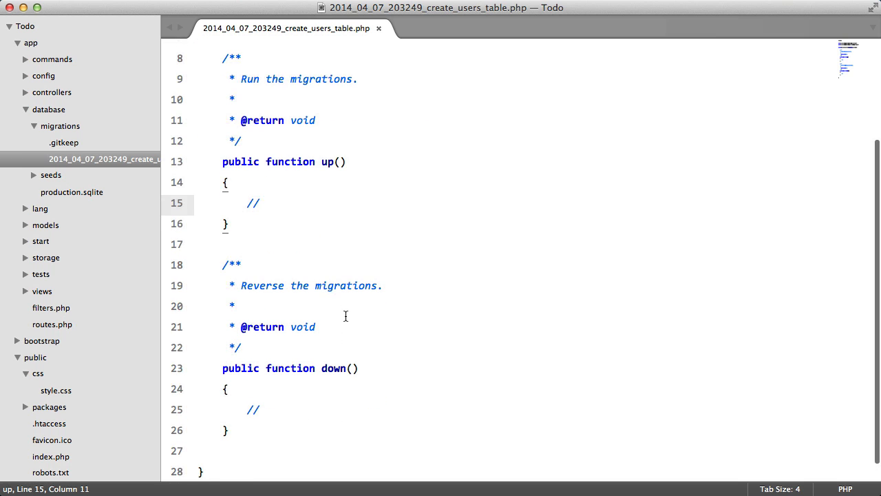
- Write Schema::create('users') in up() with increments('id') and timestamps()
text(Schema::create();)
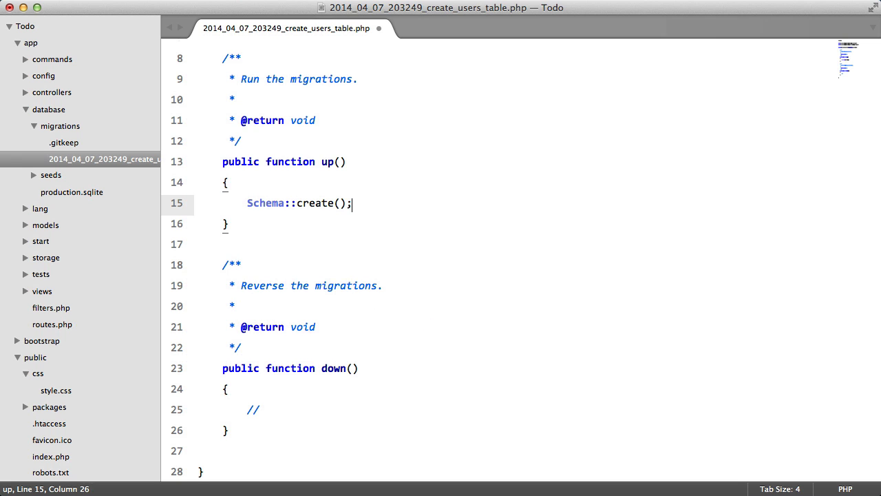
text('users', function(Blueprint)
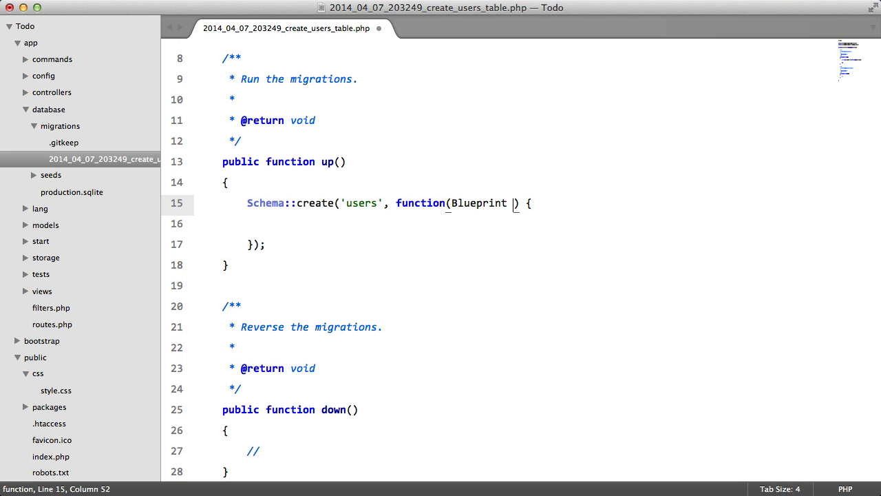
text($table)
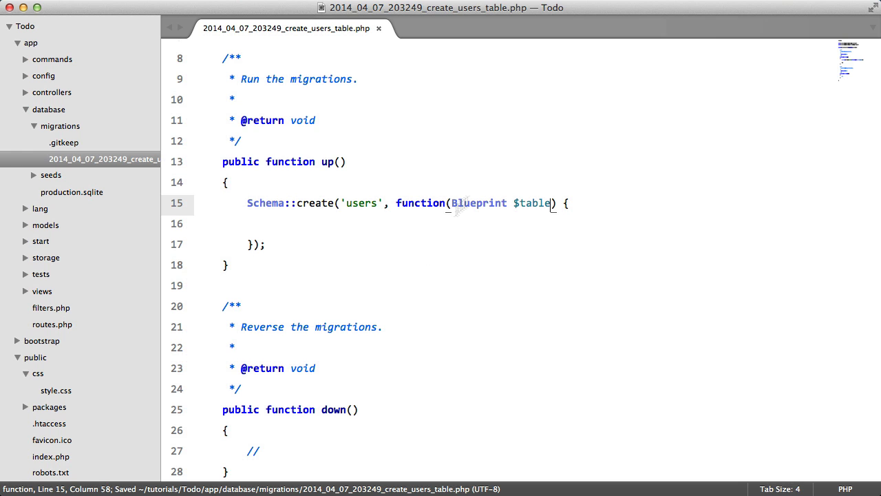
scroll(up, 3)
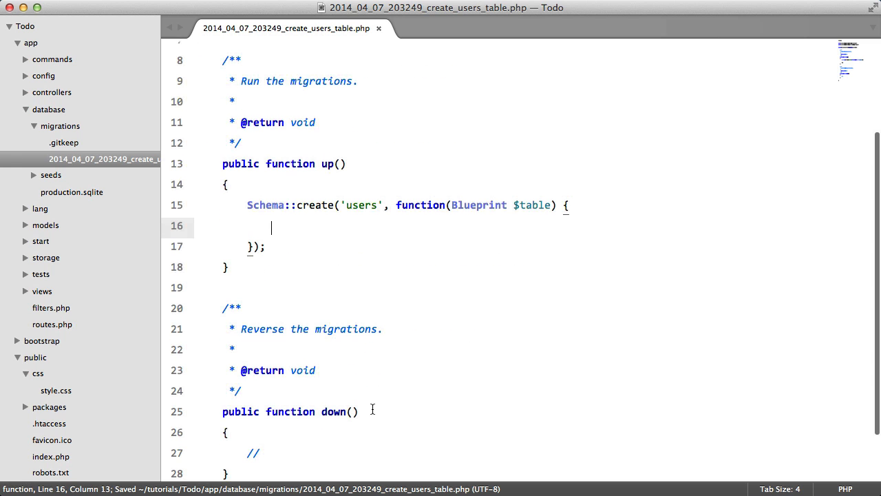
text($table->)
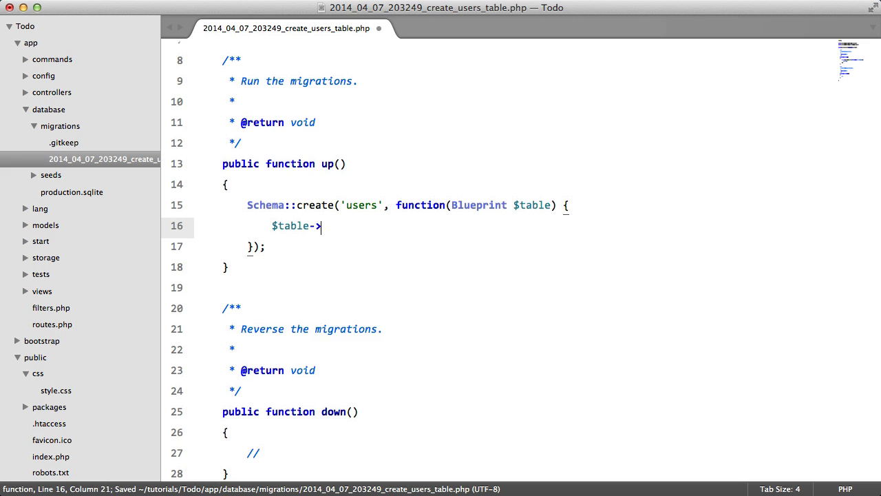
text(increments('id');)
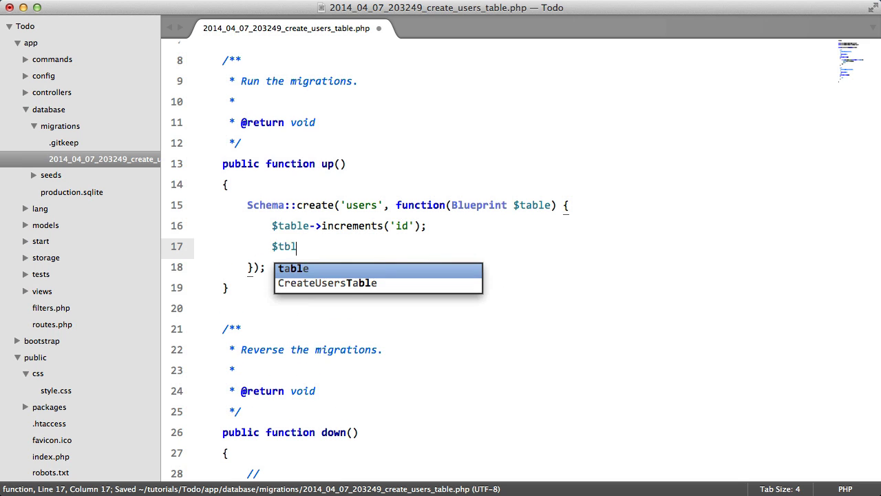
text(able->timestamps();)
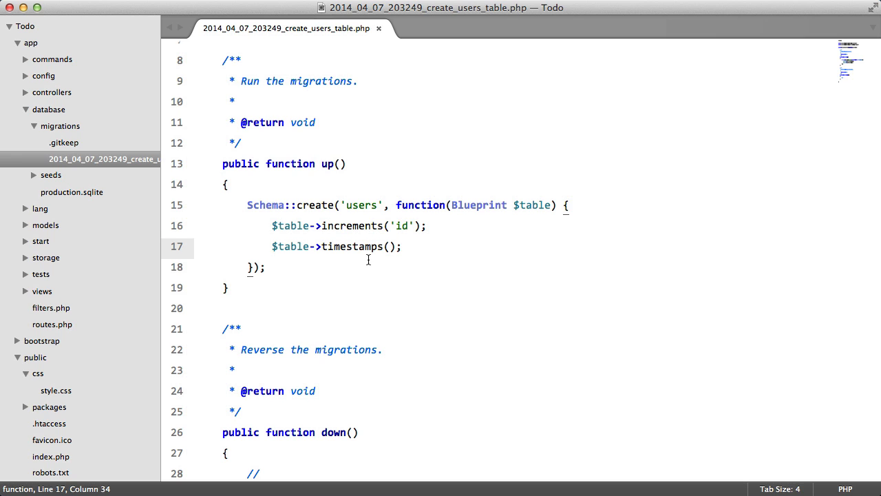
mouse_move(454, 234)
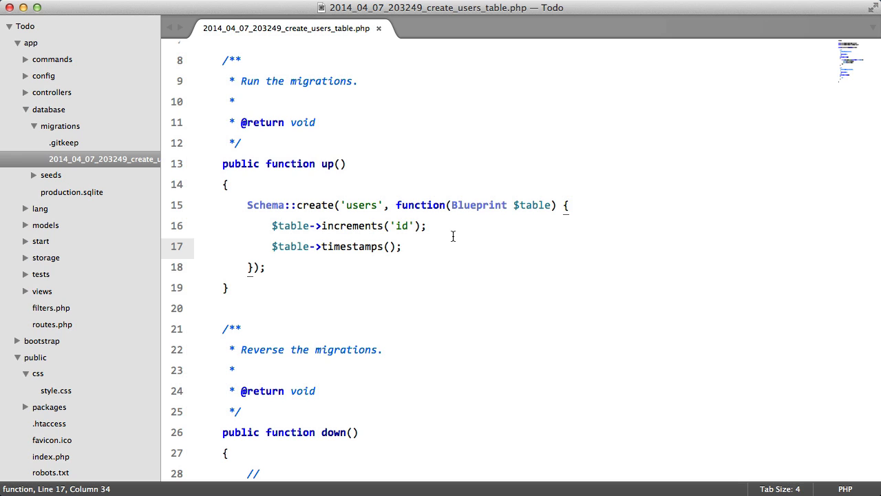
mouse_move(446, 257)
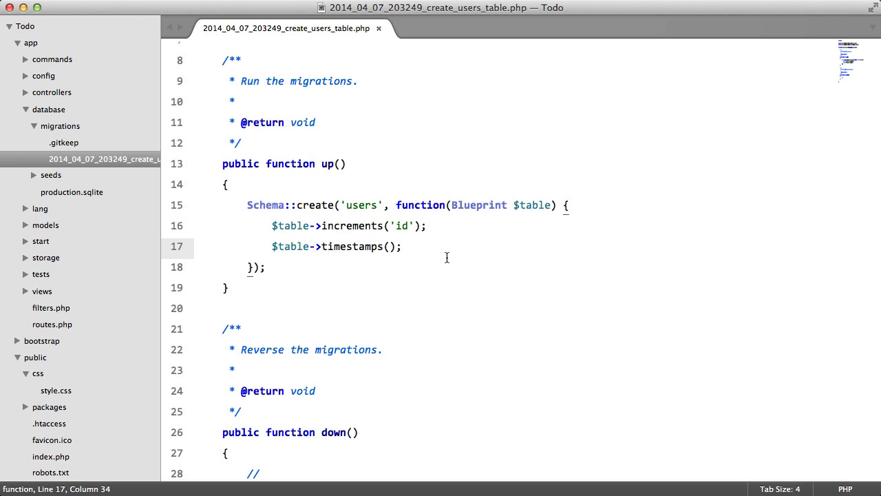
mouse_move(460, 225)
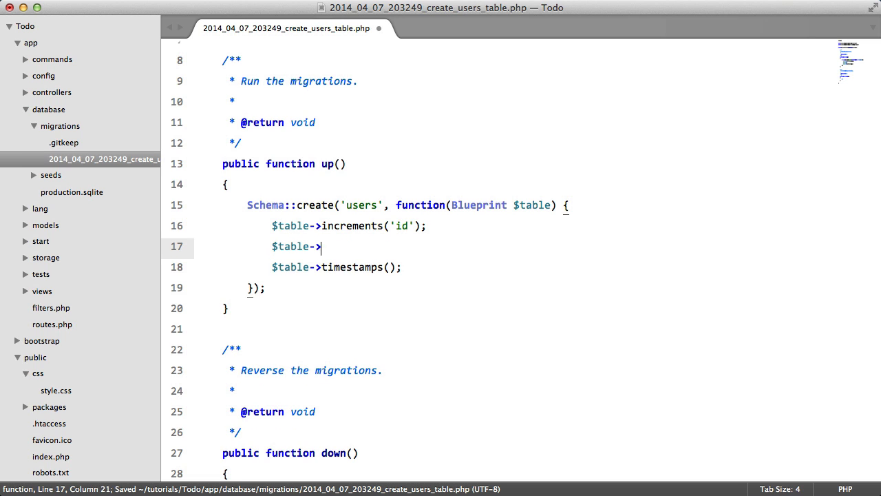
- Add string name, password and email columns, and Schema::drop('users') in down()
text(string('nam')
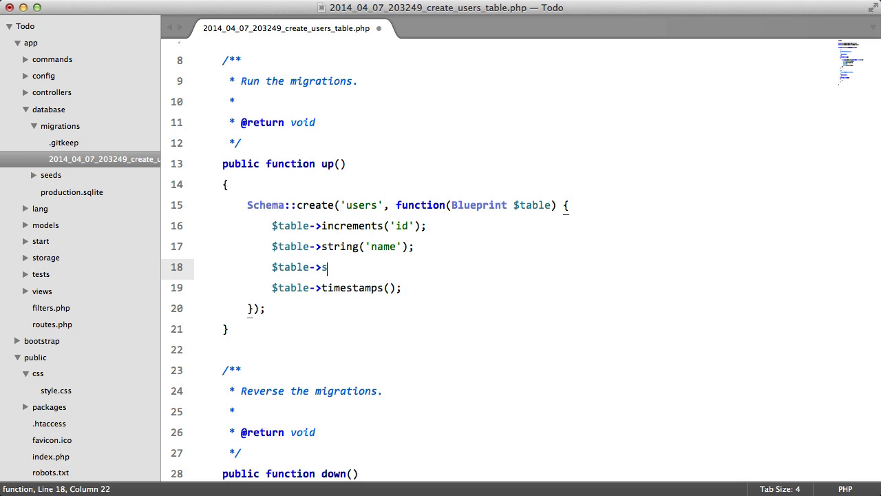
text(tring('password');)
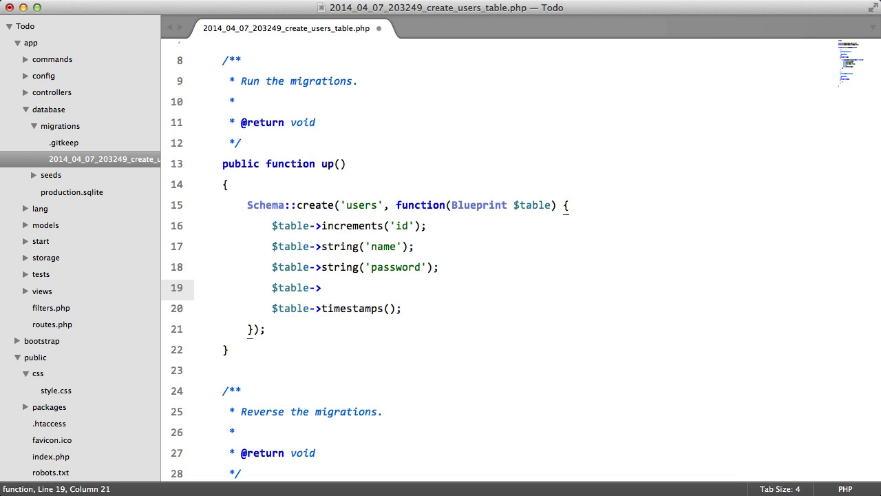
text(string('email');)
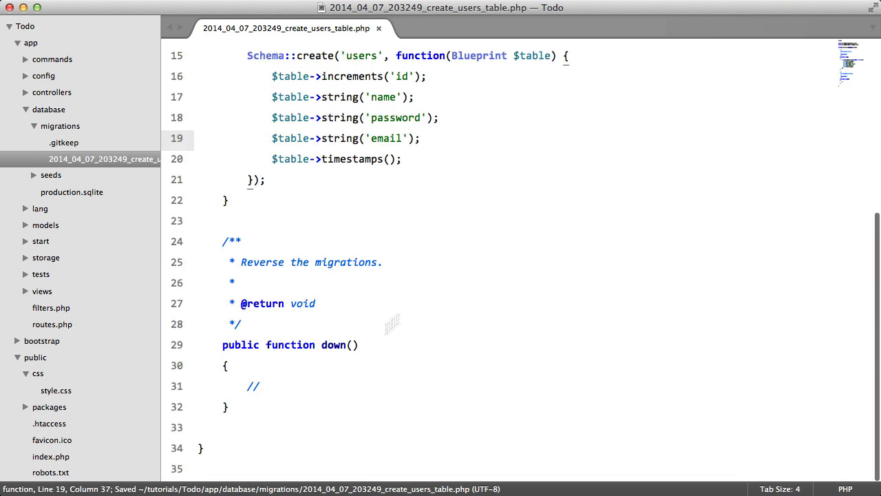
text(Schema::drop('users');)
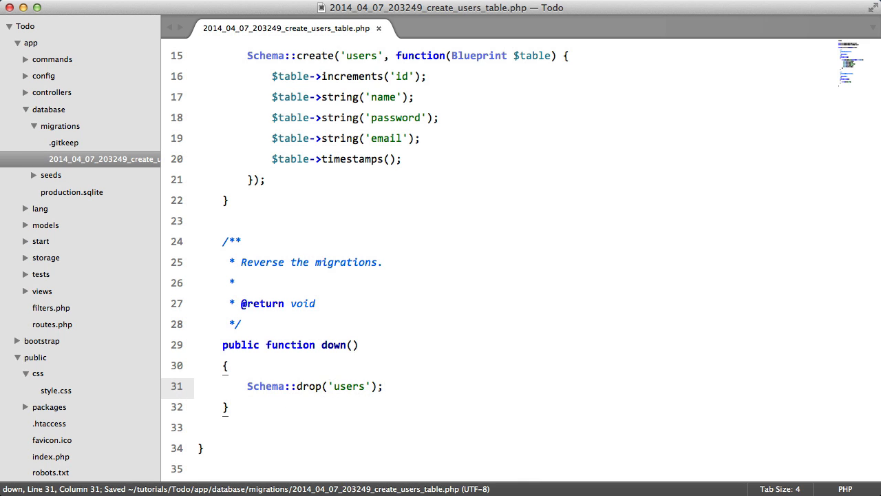
scroll(up, 3)
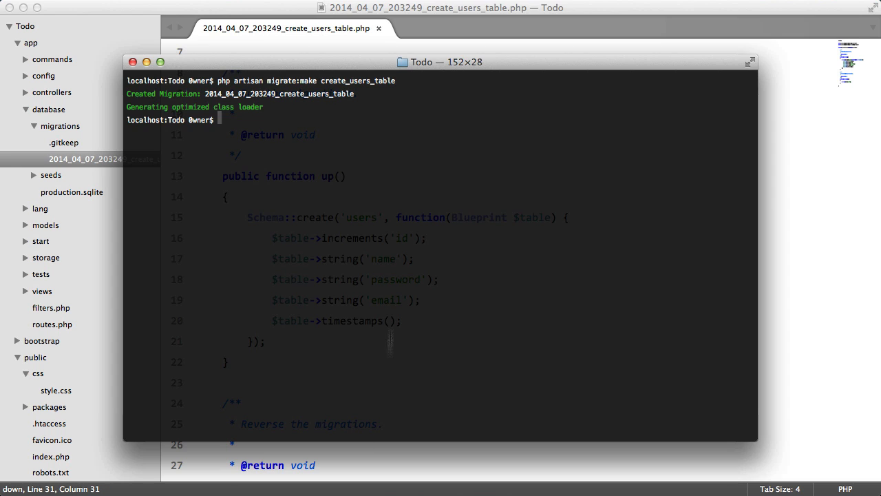
- Run php artisan migrate, which fails with access denied for the root user
text(a)
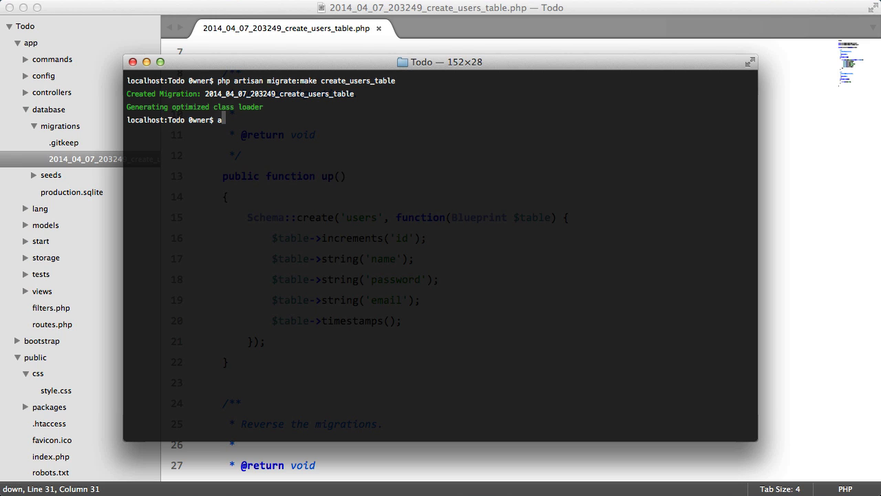
text(php artisan migrate)
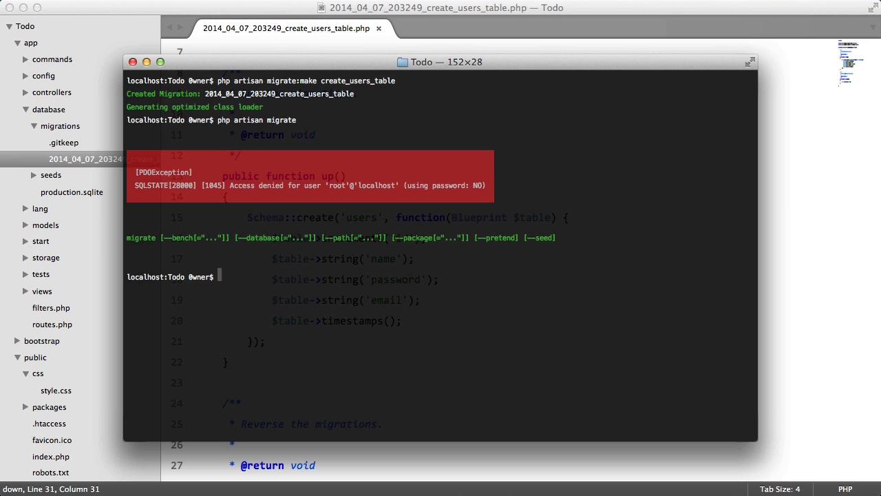
mouse_move(680, 292)
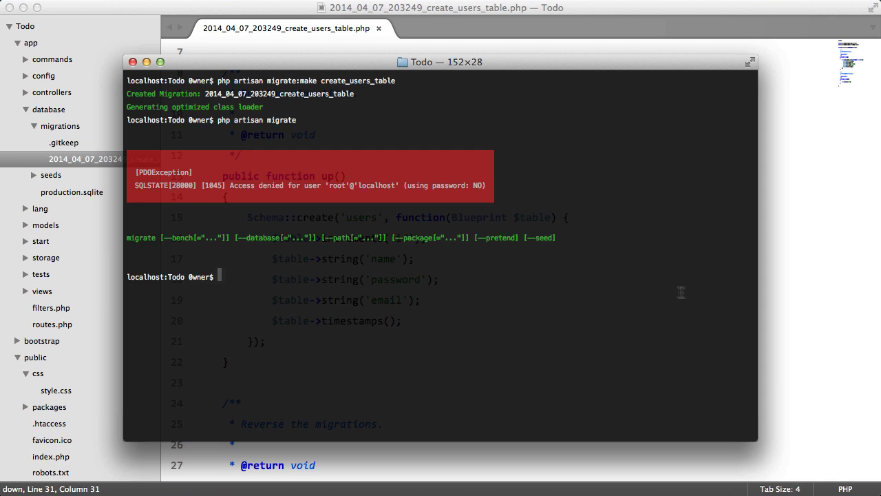
- In database.php set the mysql connection's database value to Todo
text(r)
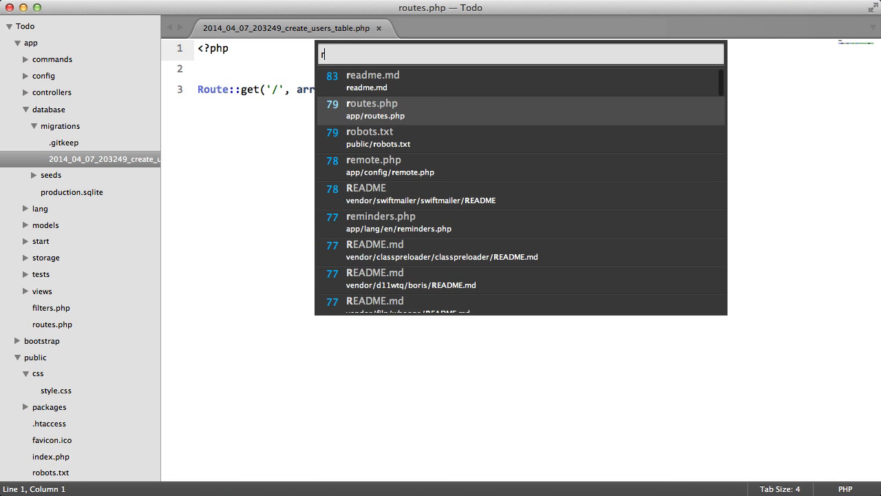
text(database.php)
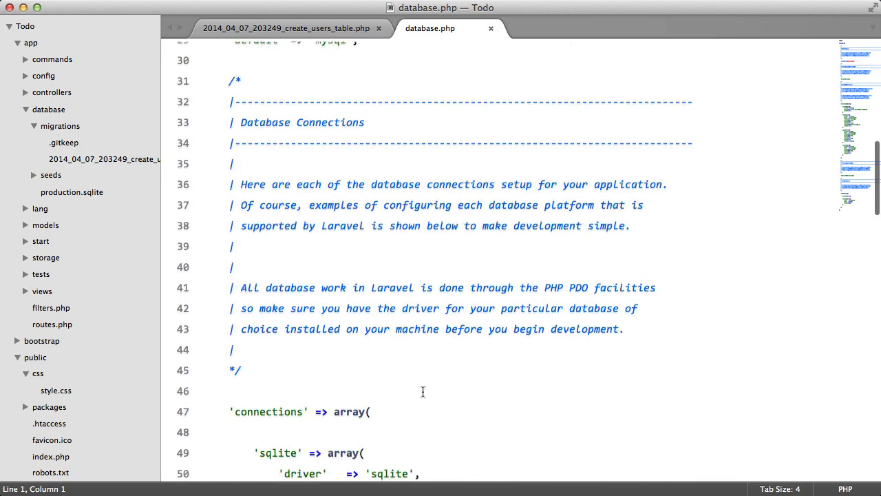
scroll(down, 3)
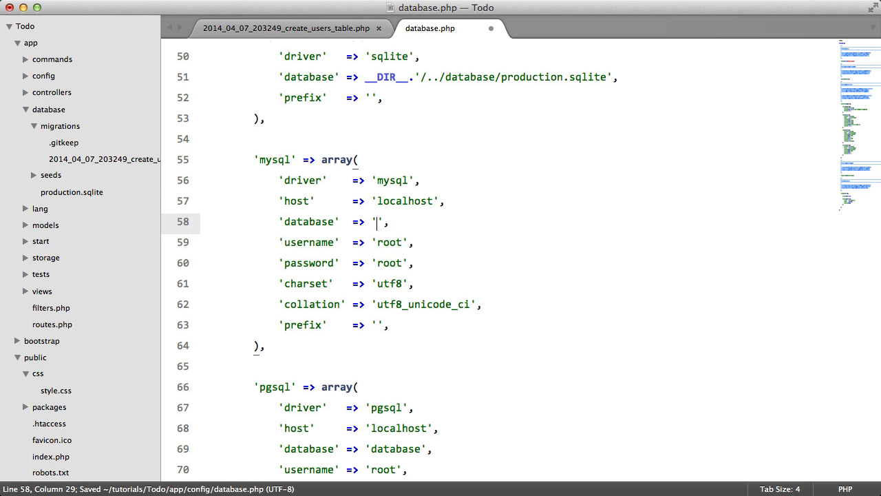
text(Todo)
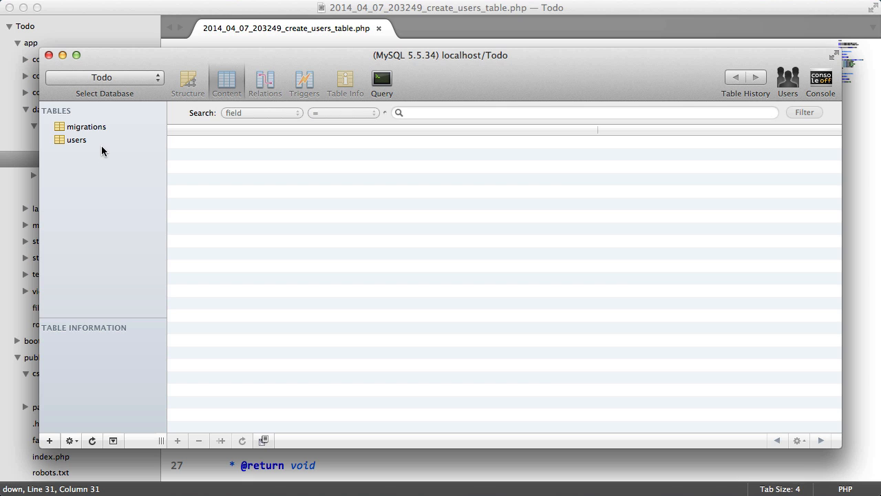
- Inspect the users table columns and the migrations table record in Sequel Pro
click(77, 139)
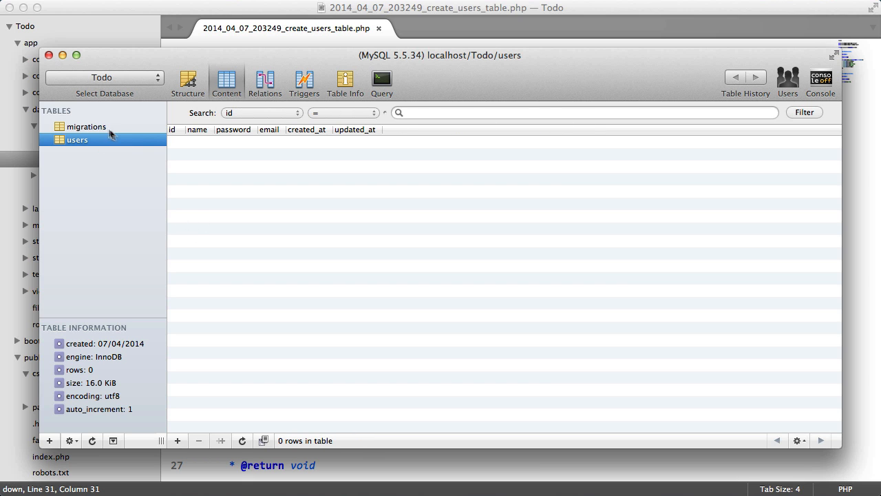
click(87, 127)
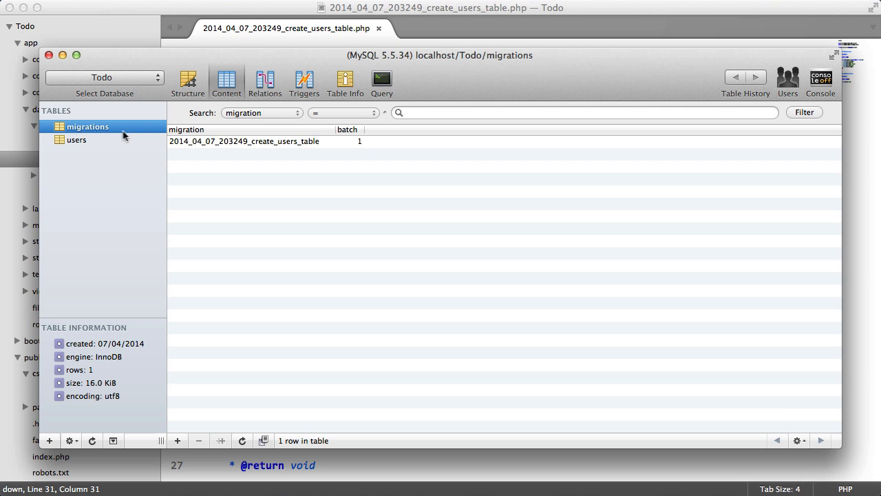
mouse_move(131, 129)
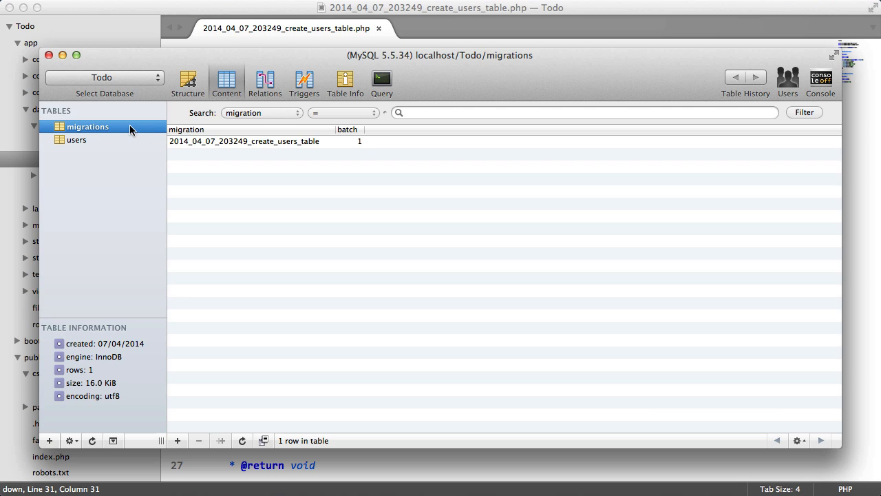
mouse_move(25, 152)
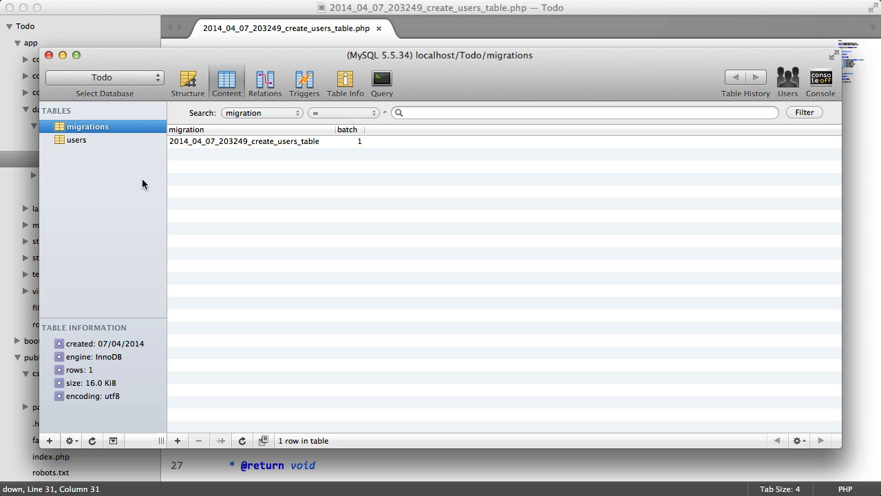
mouse_move(38, 165)
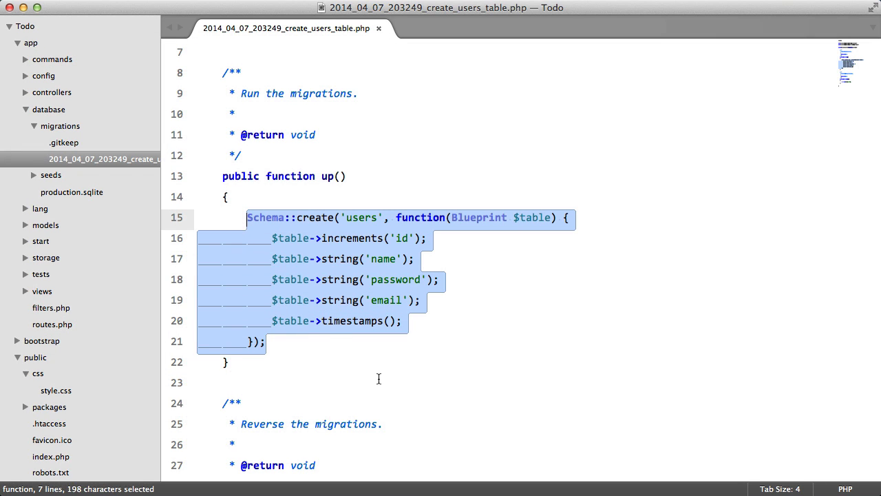
- Run php artisan migrate:rollback to remove the users table
scroll(down, 3)
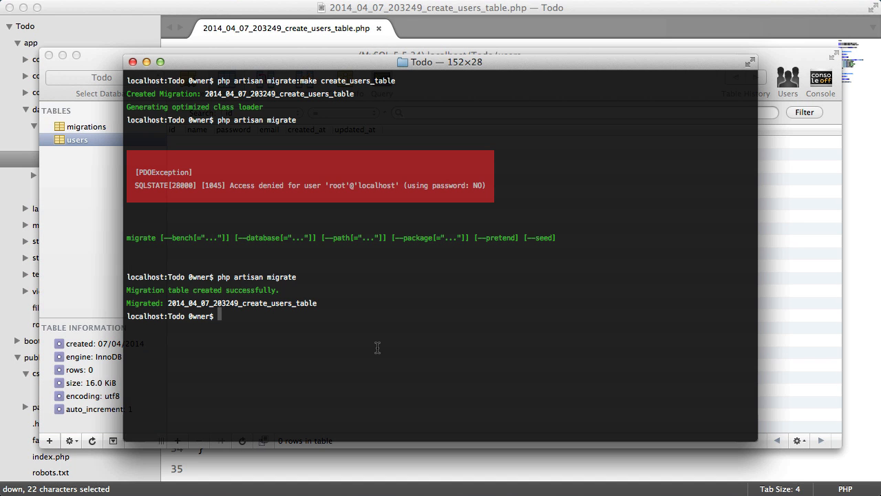
text(php artisan migrate:rollb)
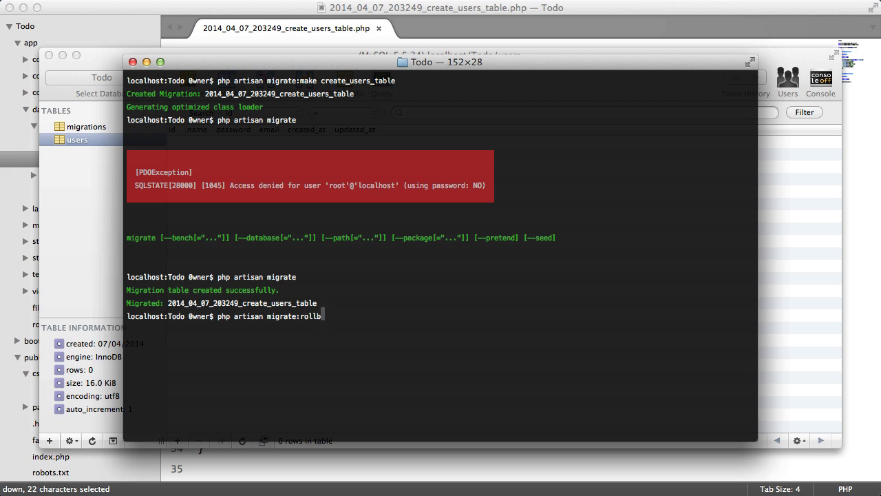
key(Return)
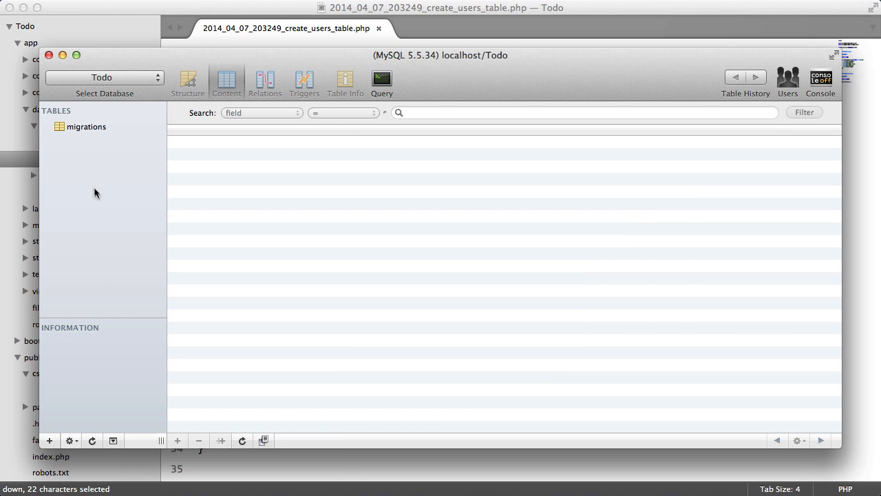
mouse_move(365, 480)
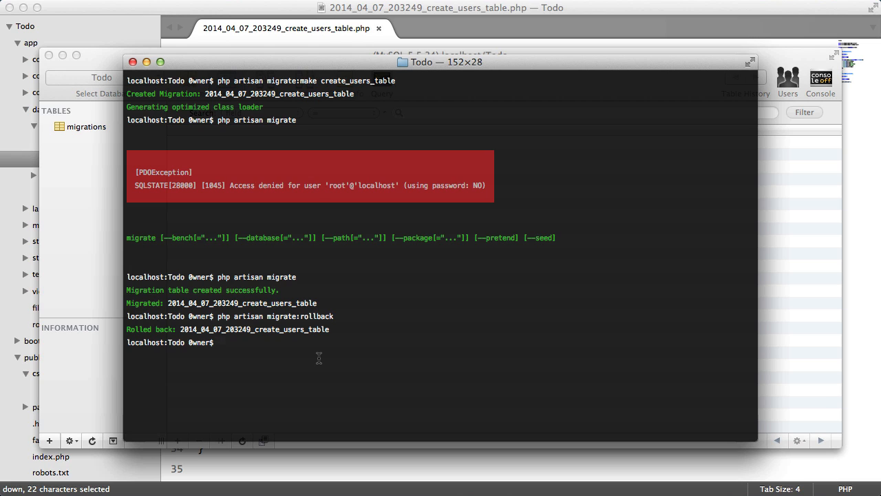
- Re-run php artisan migrate to recreate the users table
text(r)
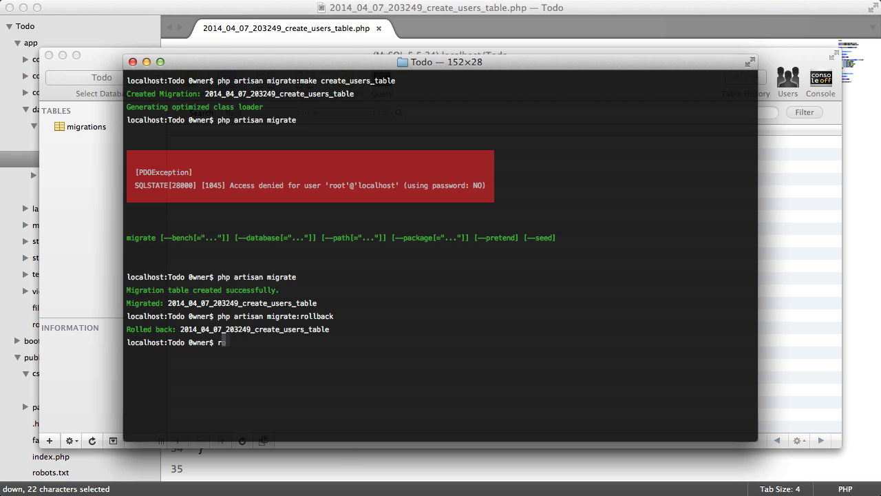
text(php artisan)
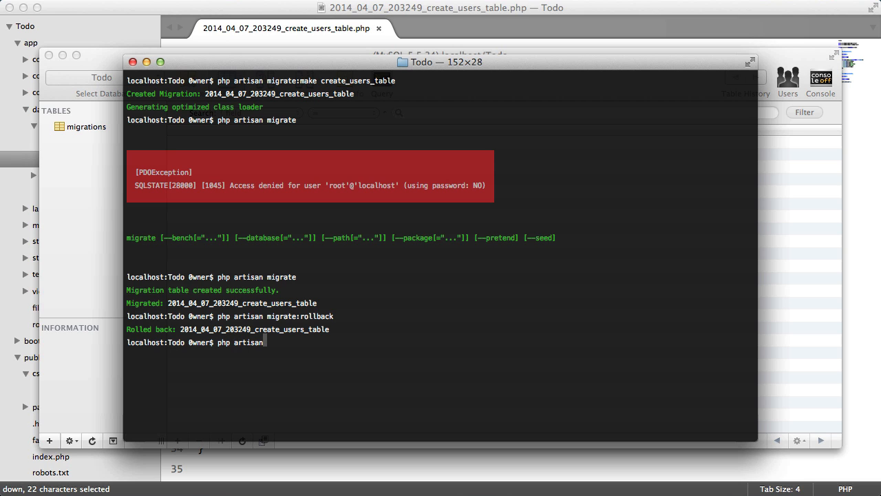
key(Return)
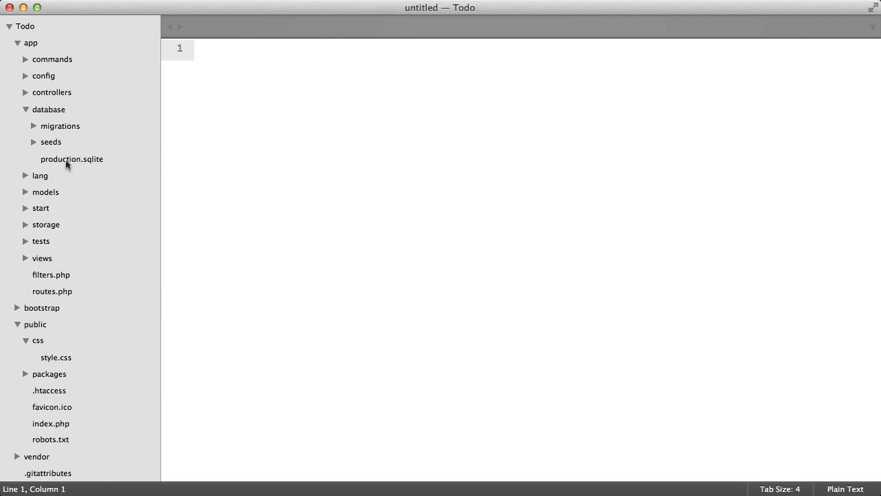
mouse_move(74, 146)
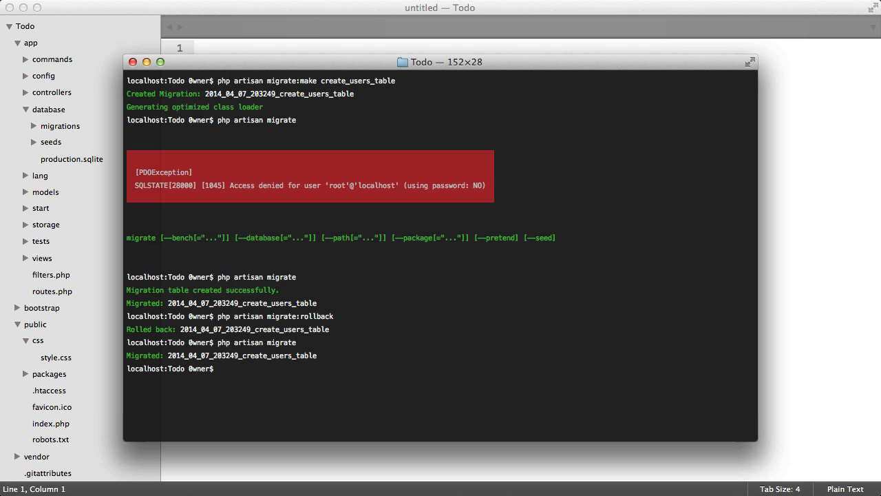
- Run php artisan migrate:make create_items_table to generate the items migration
text(a)
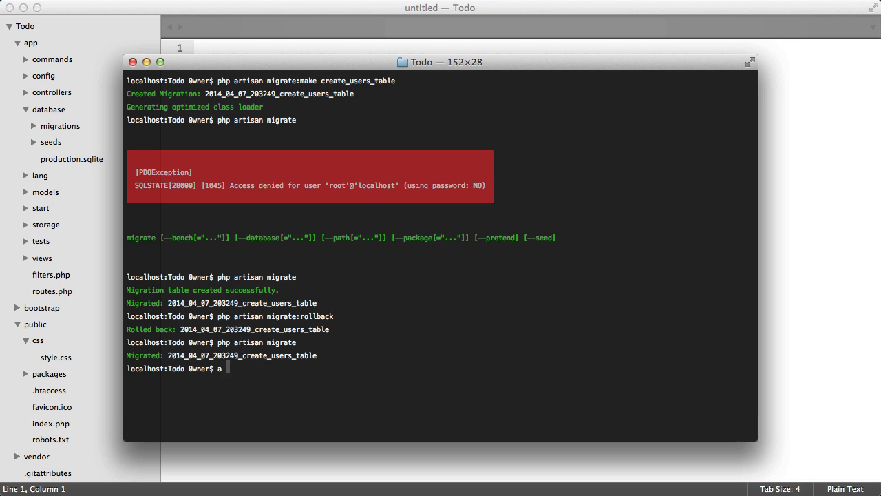
text(php artisan)
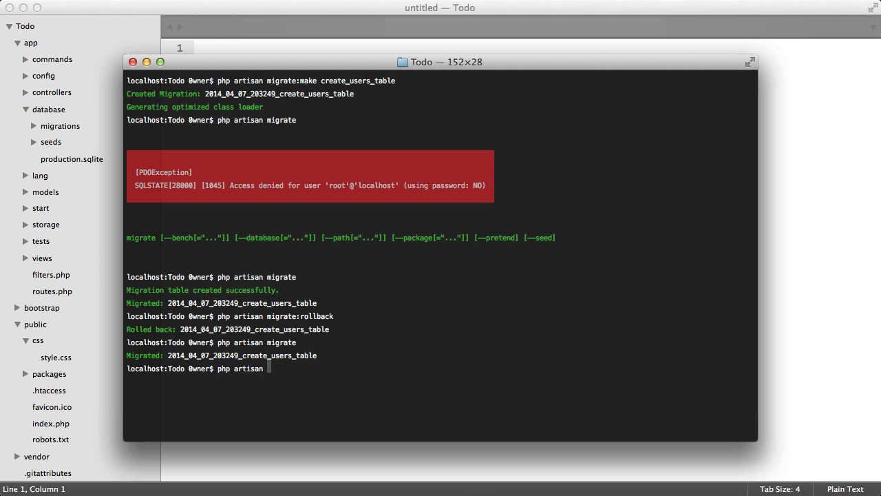
text(migrate:make create_)
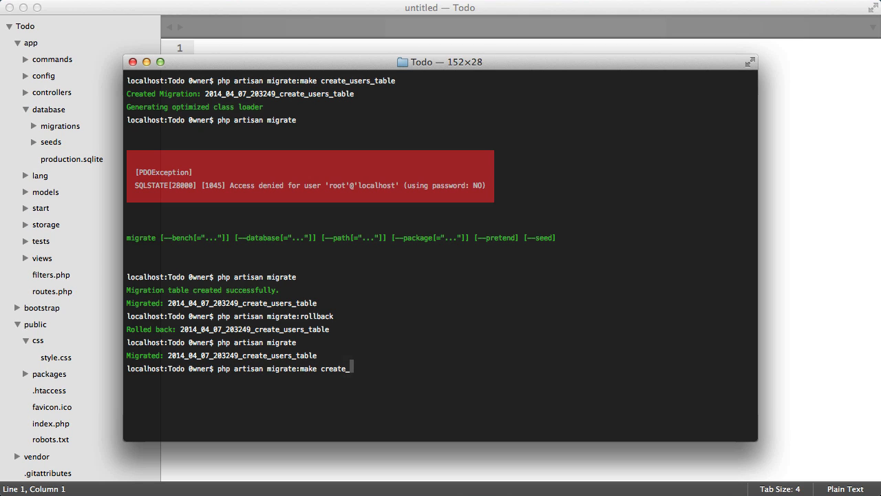
text(todos_)
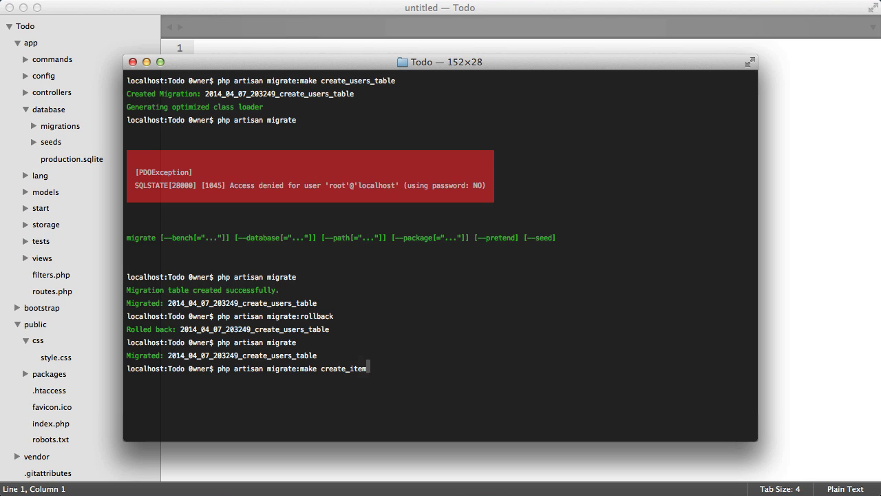
key(Return)
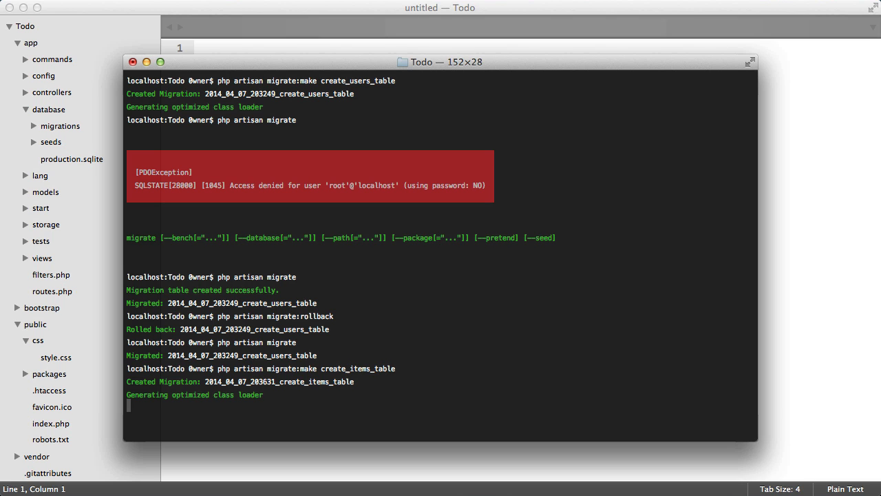
- Write Schema::create('items') with increments('id') and Schema::drop('items') in down()
click(134, 62)
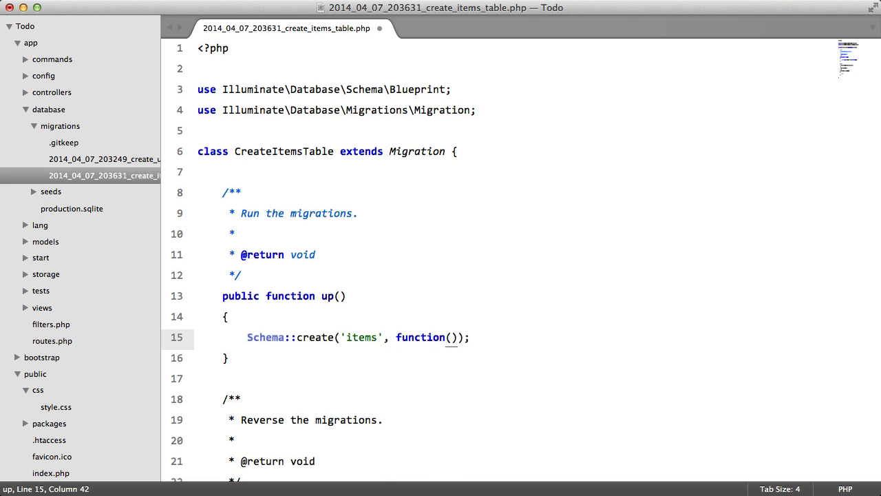
text(Blueprint $Table)
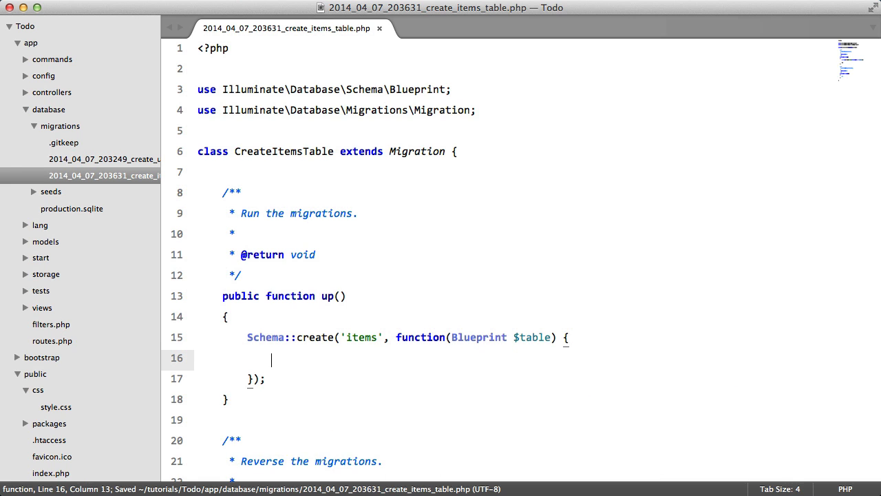
text($table->increments('id');)
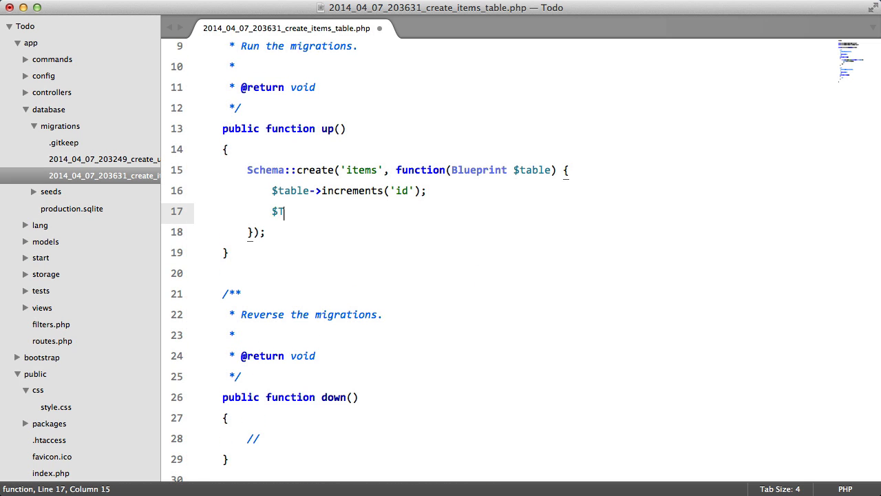
text(ble->timestamps();)
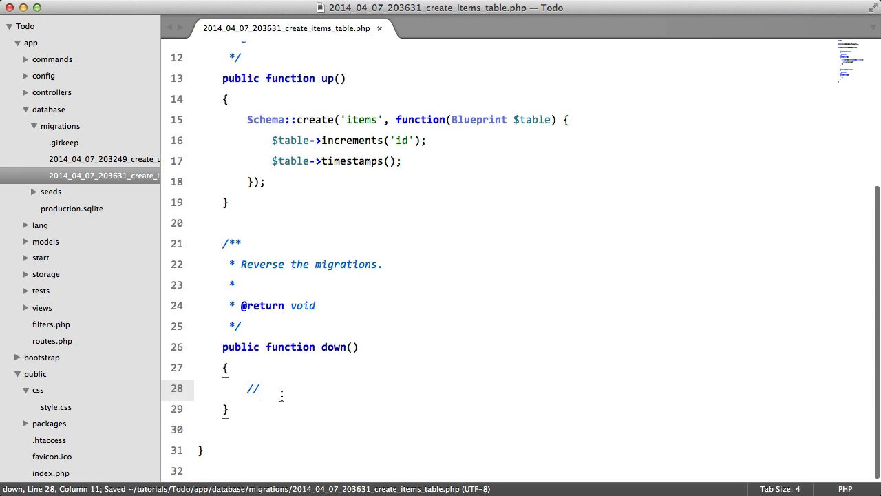
text(Schema::drop)
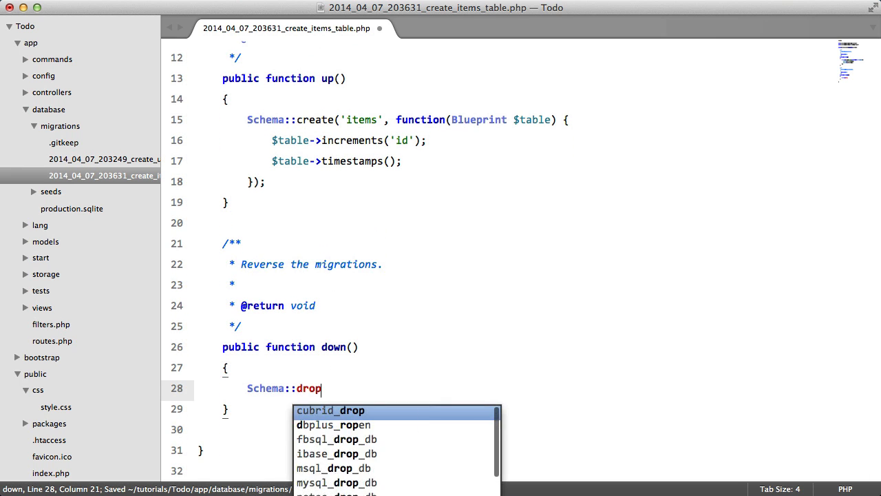
text(('items');)
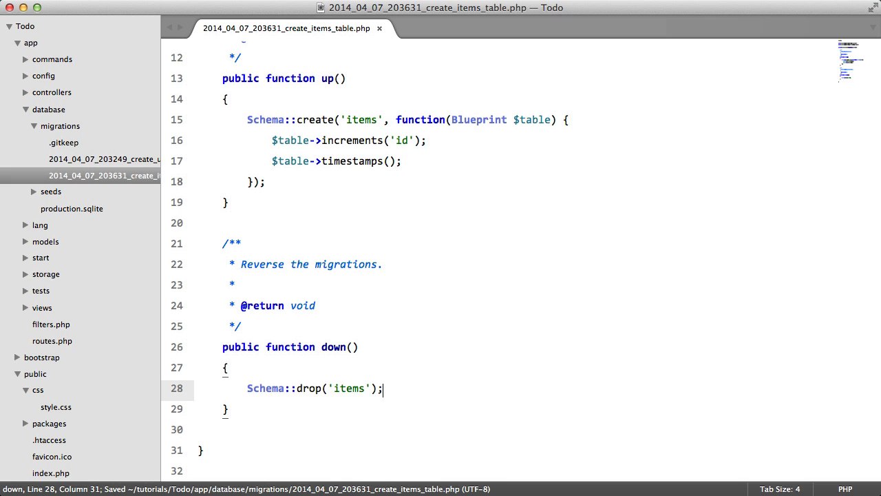
- Add integer owner_id, string name and boolean done columns to the items table
click(455, 150)
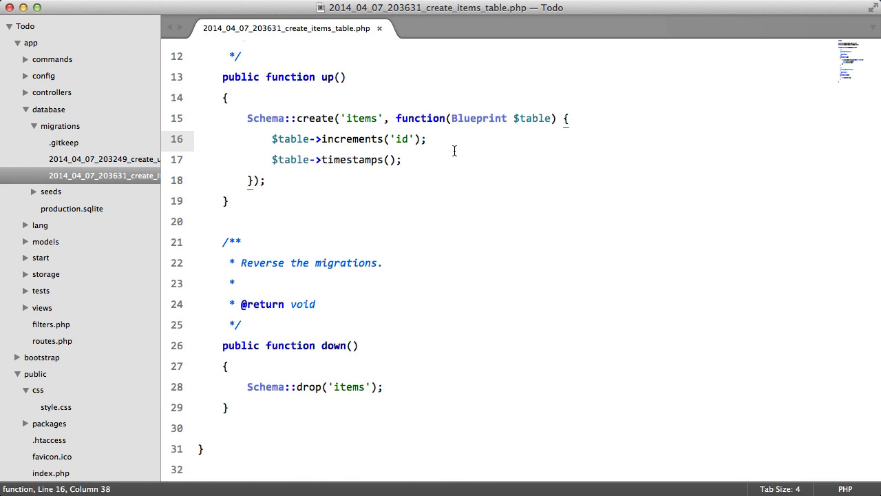
text($table->integer('');)
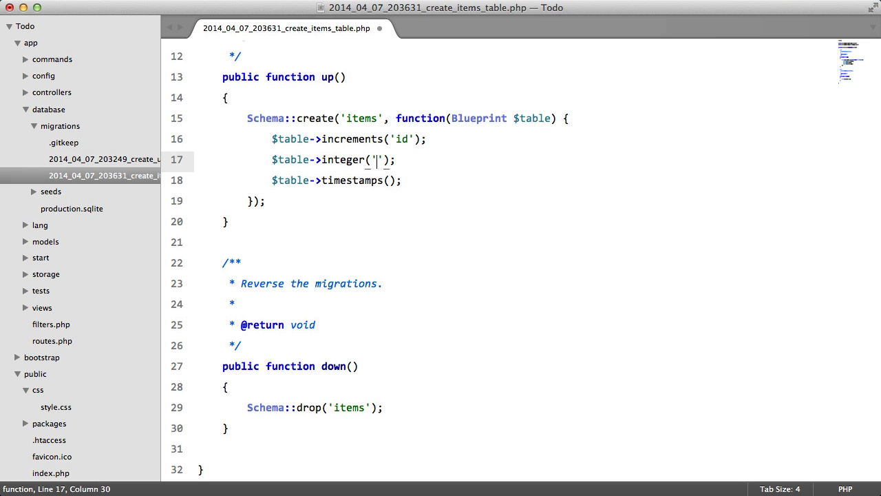
text(owner_)
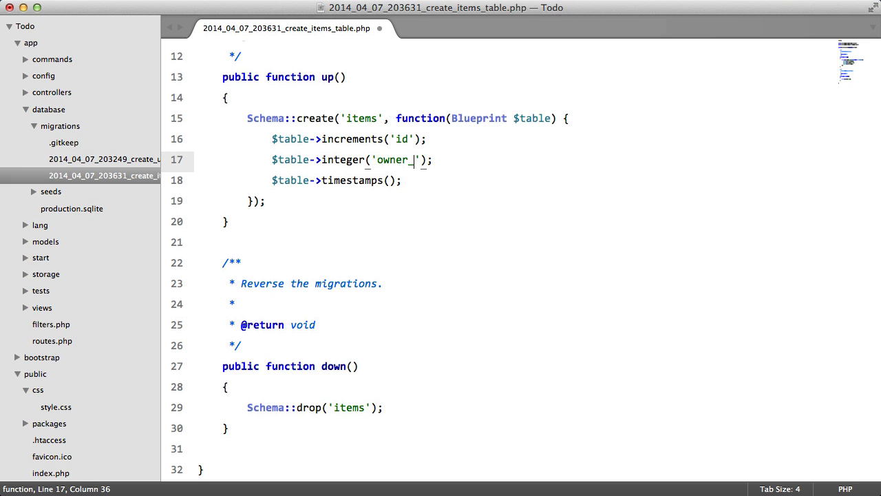
text(id)
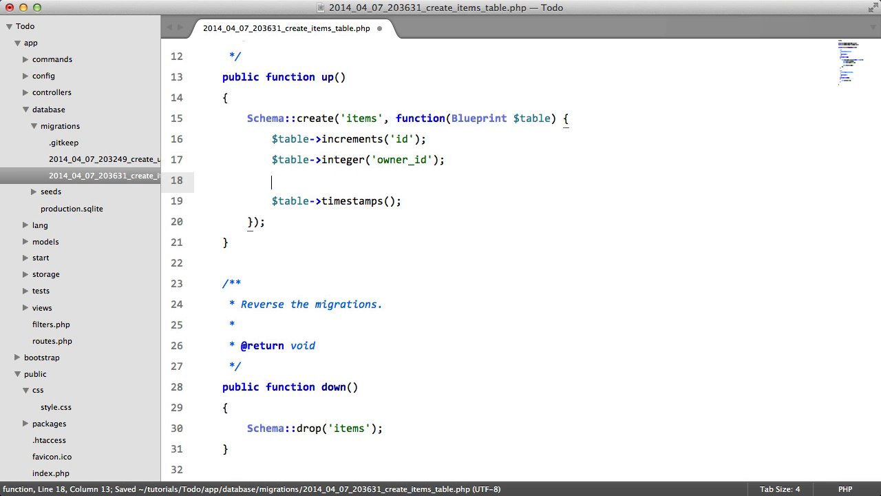
text($table->string('name');)
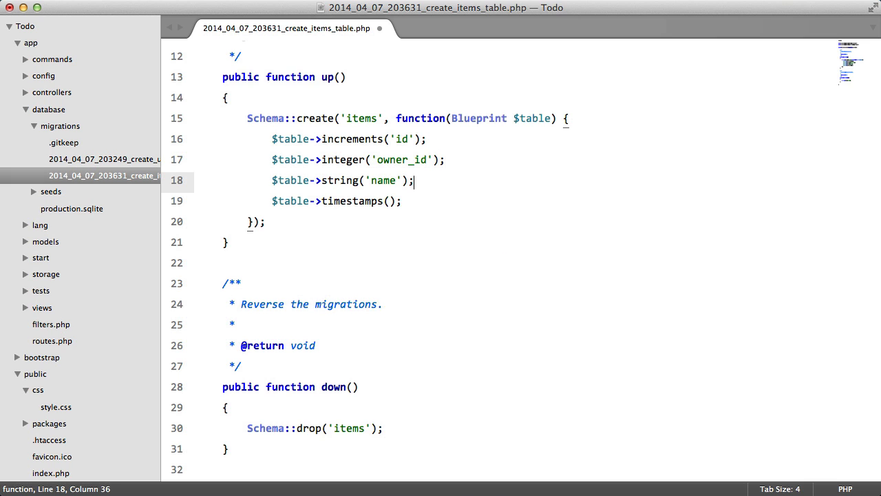
text($Ta)
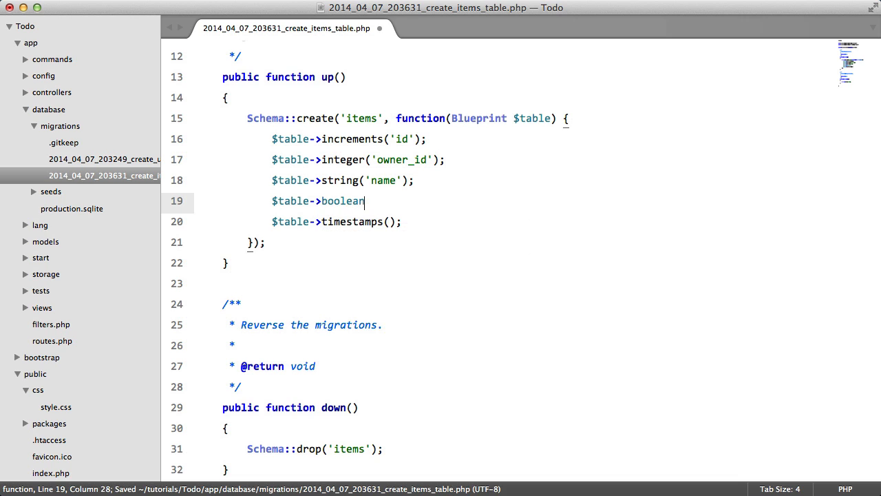
text(('done');)
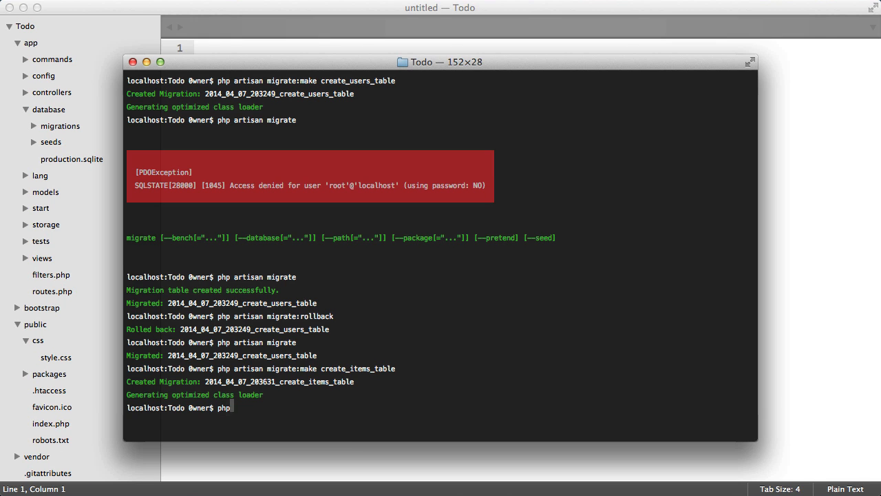
- Run php artisan migrate for the items table, clear the terminal and return to the editor
key(Return)
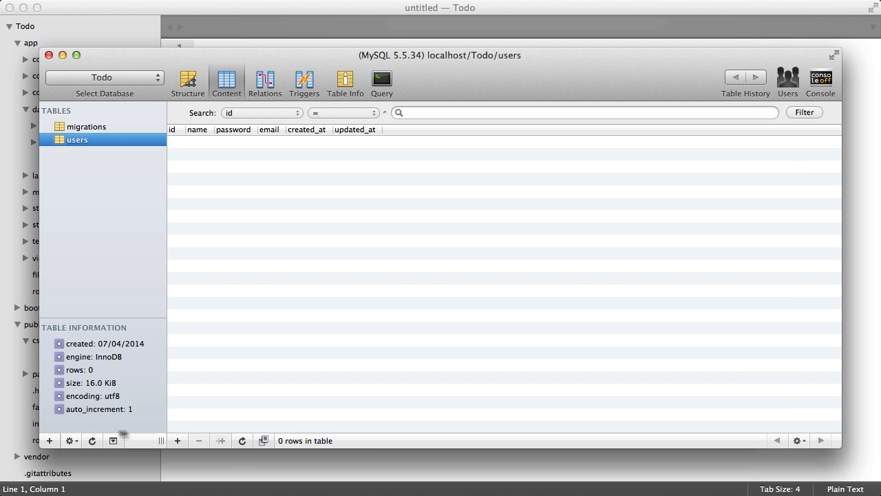
click(77, 126)
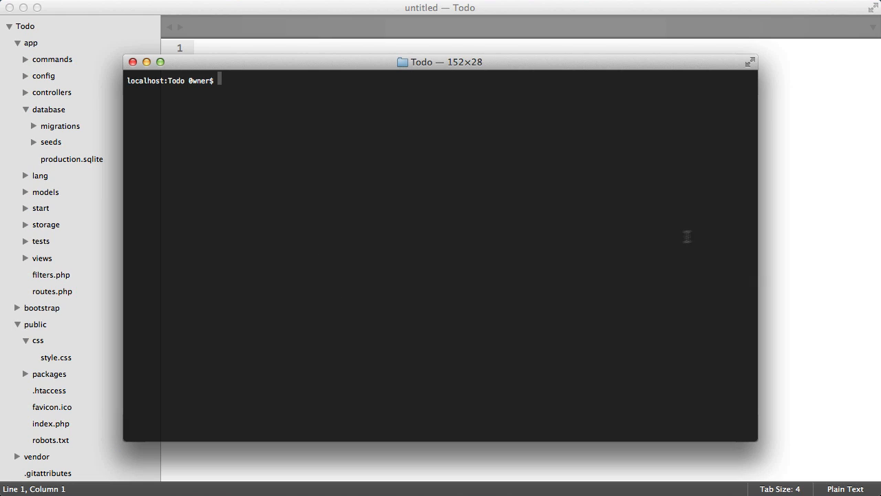
mouse_move(305, 168)
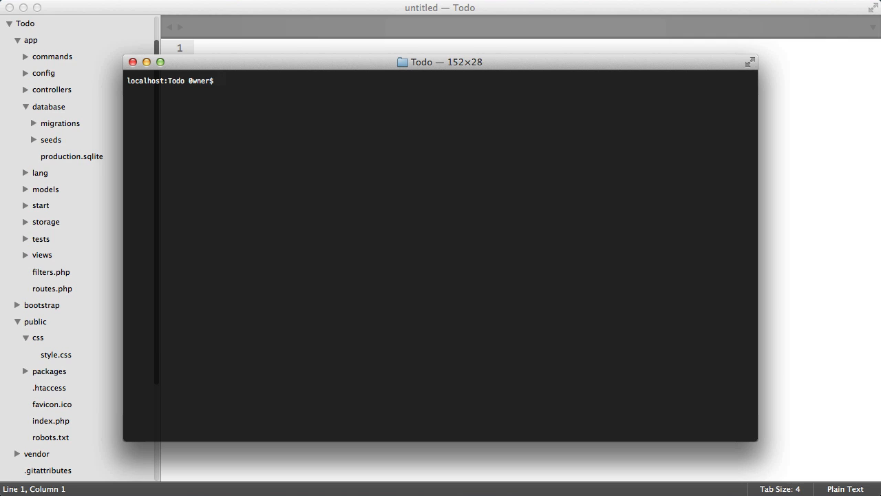
click(133, 62)
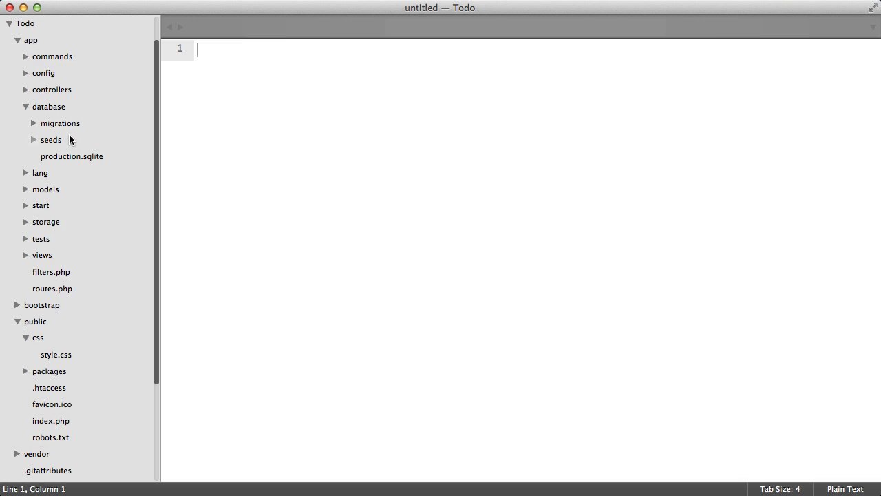
- Create a new UsersTableSeeder.php file in the seeds folder
click(50, 139)
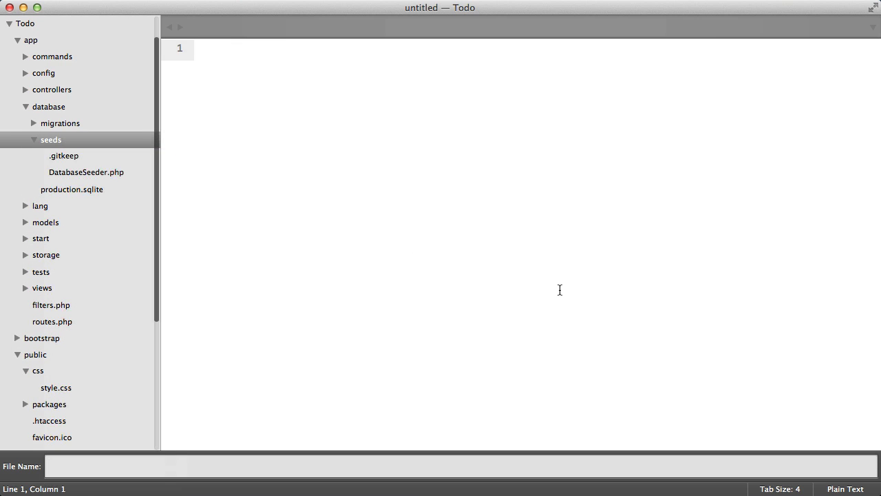
text(UsersTableSe)
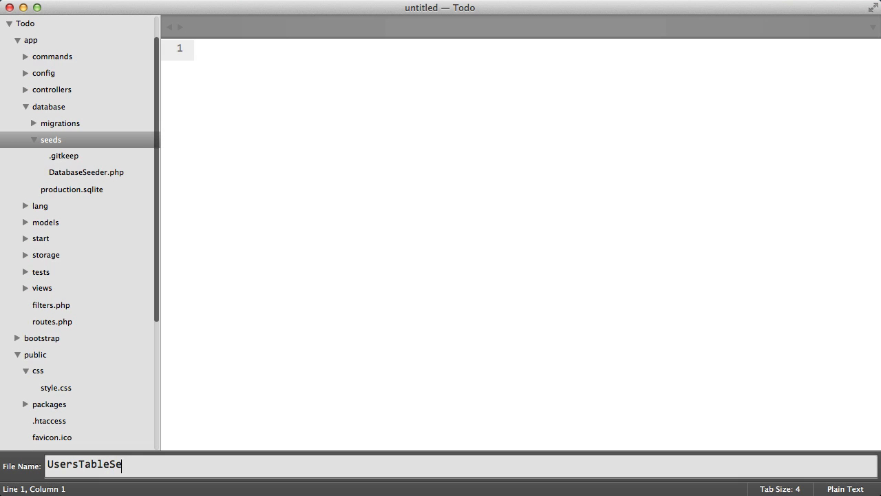
key(Return)
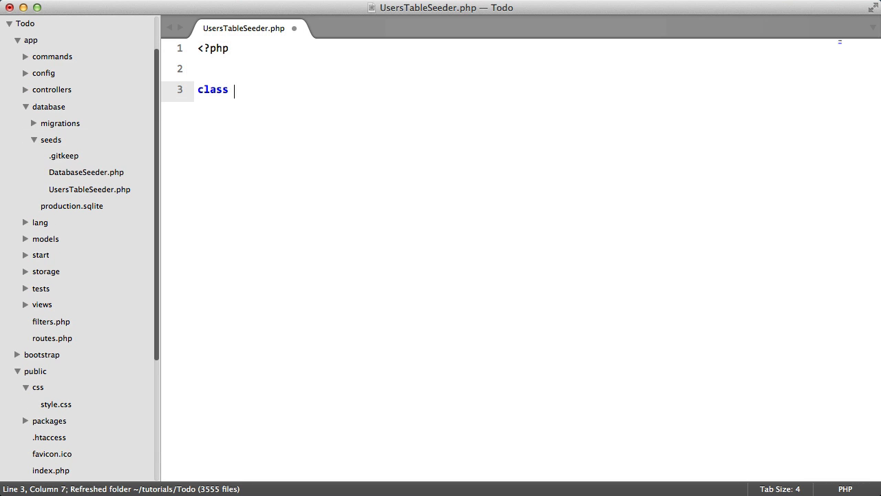
- Declare class UsersTableSeeder extends Seeder with a public run function
text(UsersTableSeeder extends Seeder)
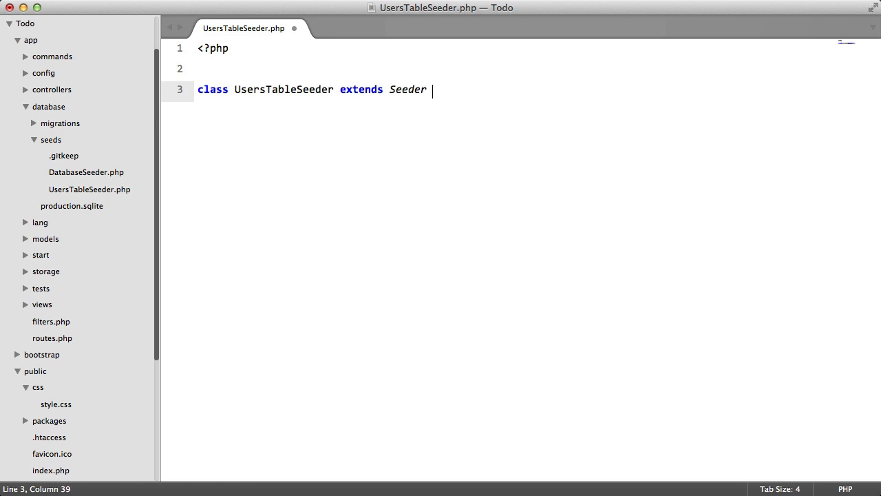
text({ public func)
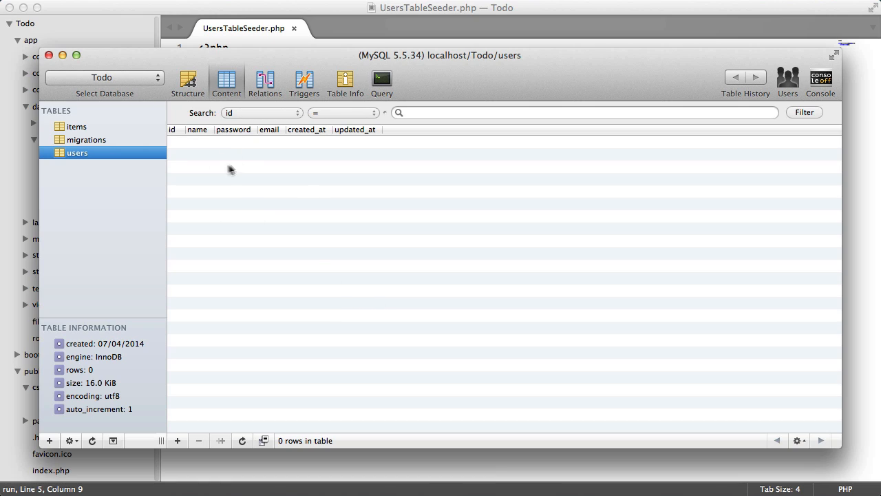
mouse_move(251, 160)
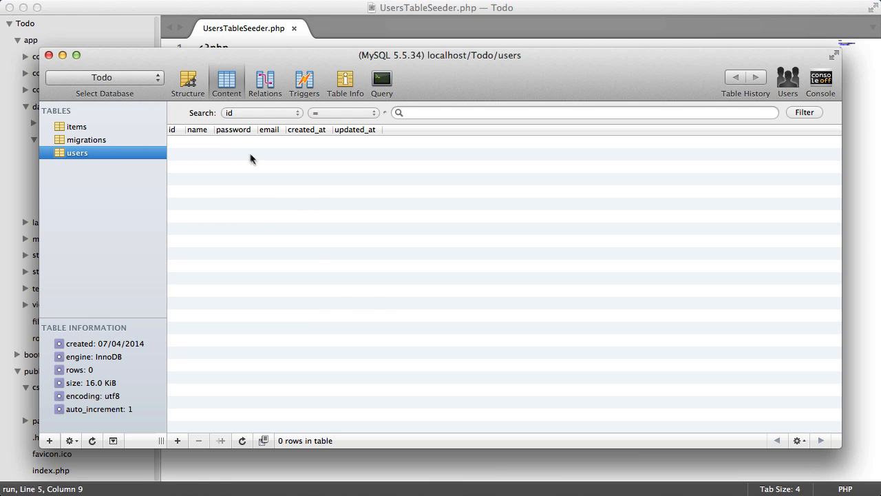
mouse_move(127, 166)
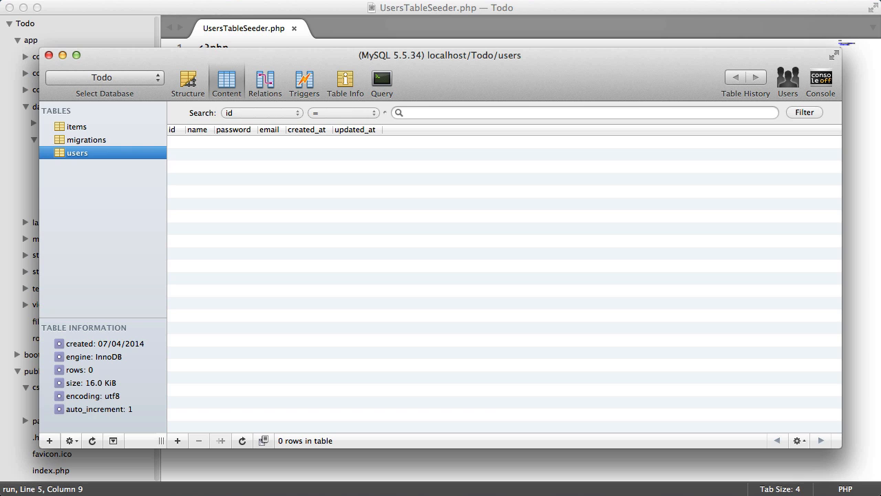
mouse_move(257, 148)
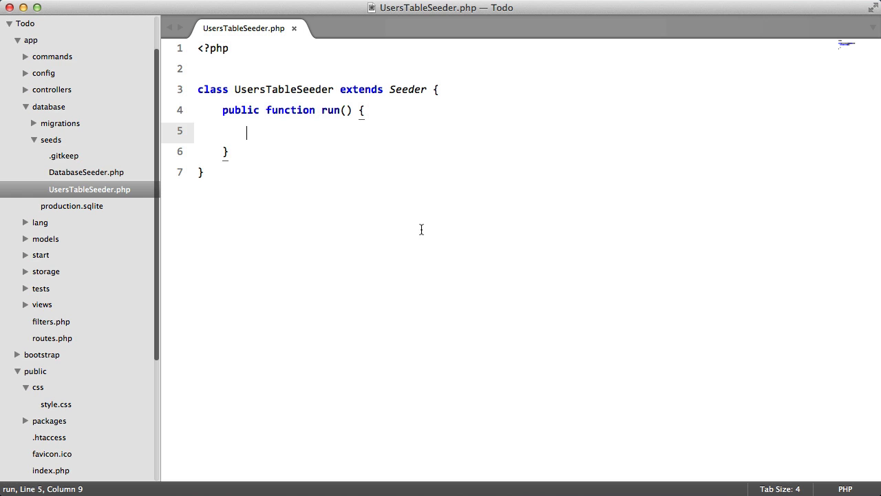
- Clear the users table with DB::table('users')->delete();
text(DB::t)
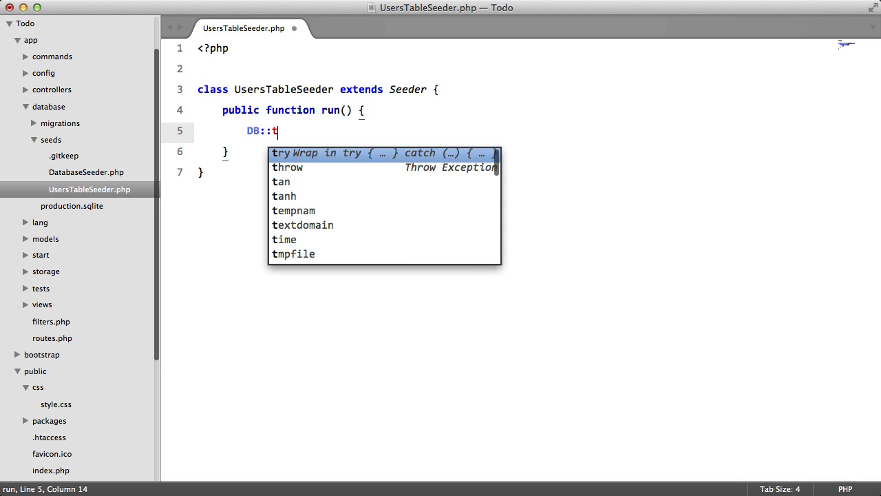
text(able('users')->)
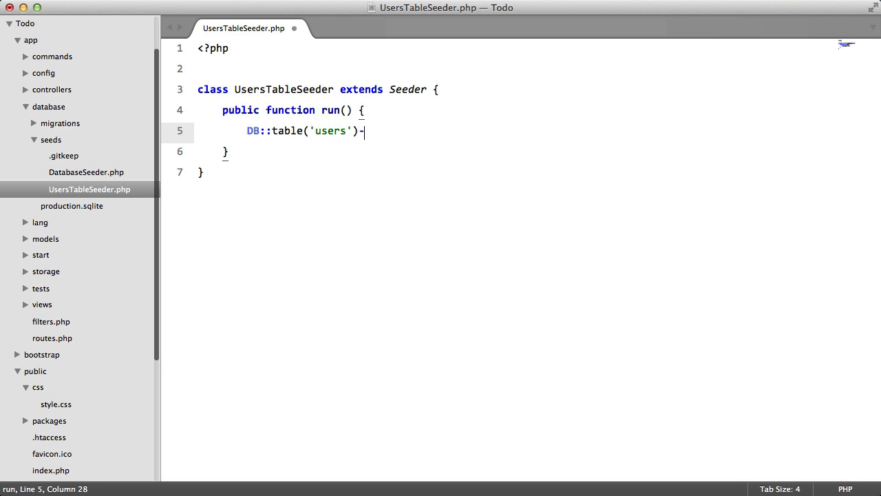
text(->delete();)
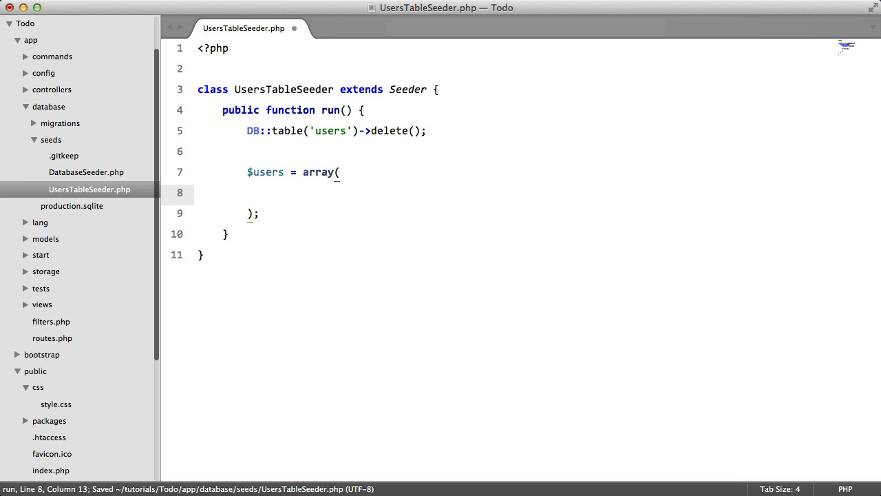
- Define a $users array with name 'Terry', a Hash::make password and an example email
text(array()
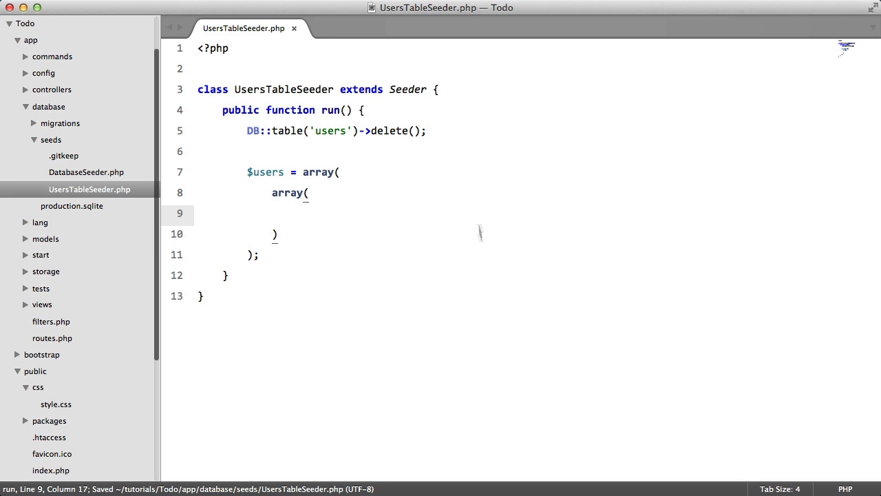
text('name')
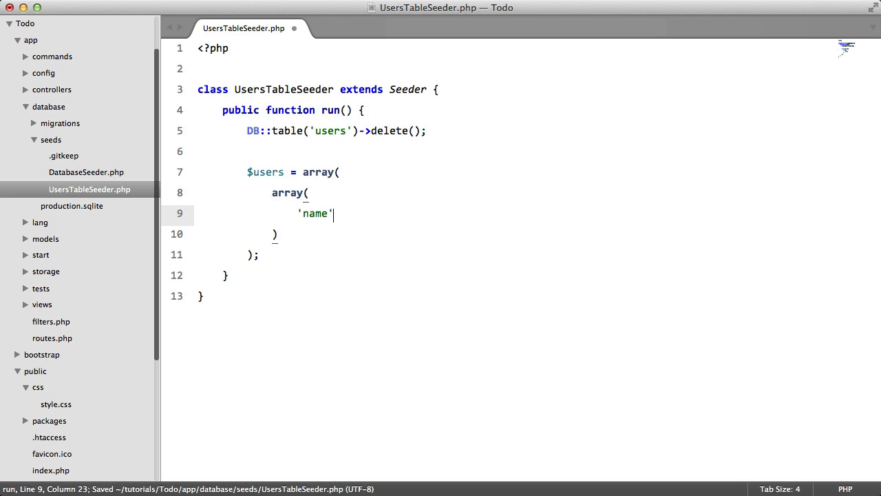
text(=> 'Terry',)
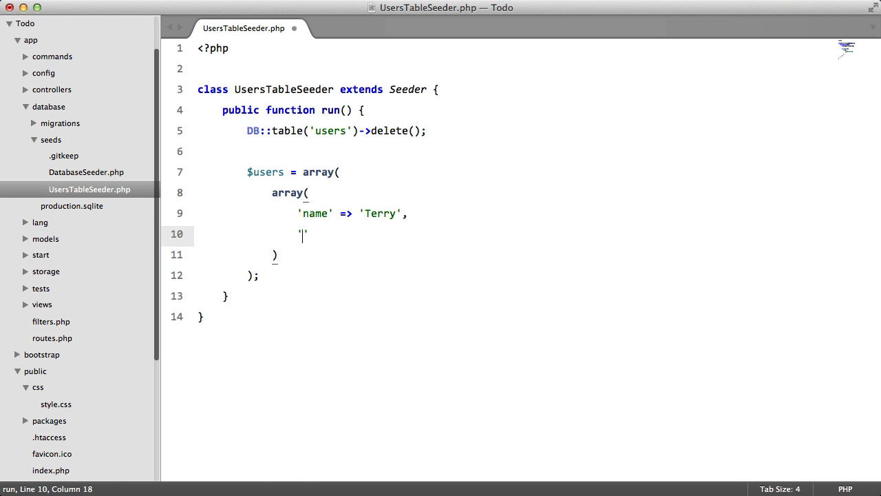
text(password' =>)
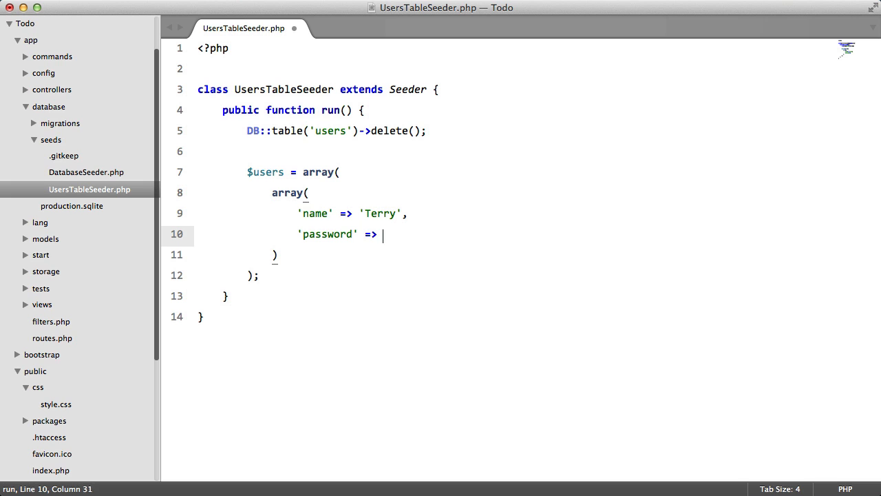
text(Hash::make())
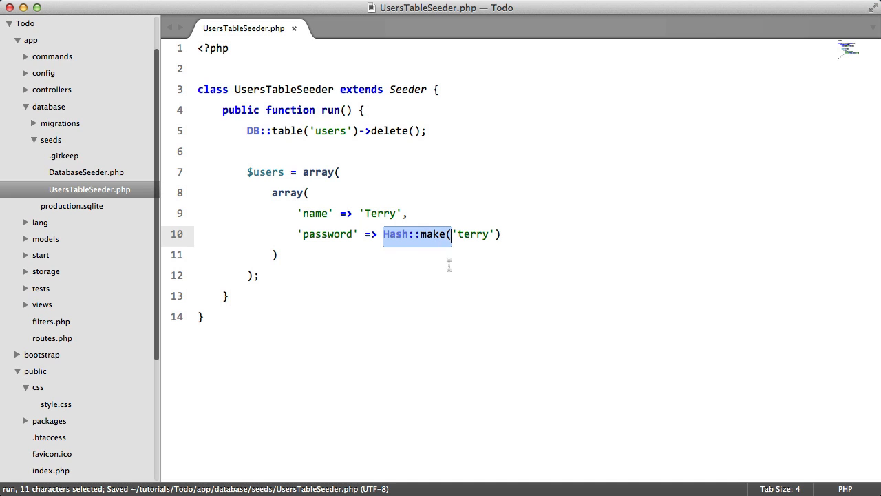
text('em')
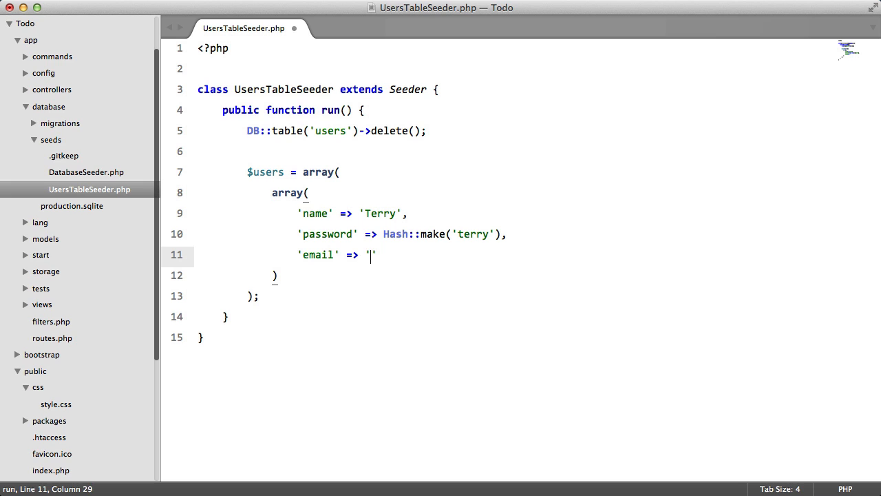
text(example@example.com)
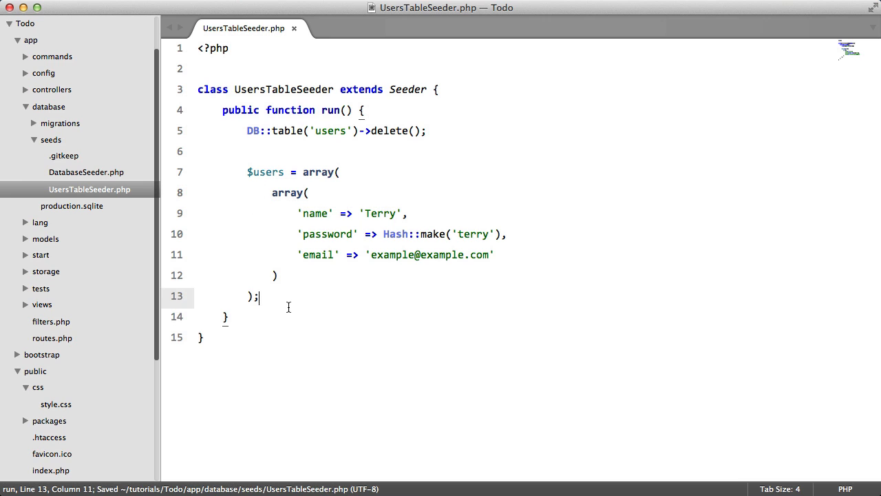
- Insert the array with DB::table('users')->insert($users);
text(DB)
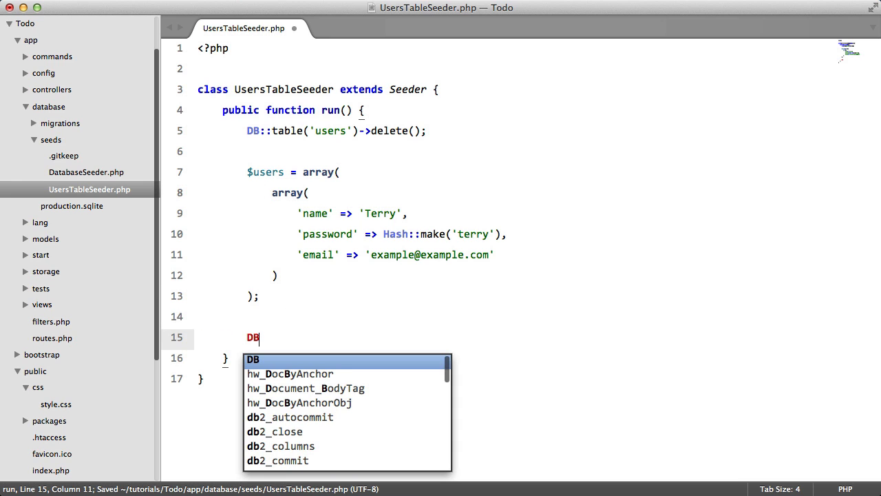
text(::table()
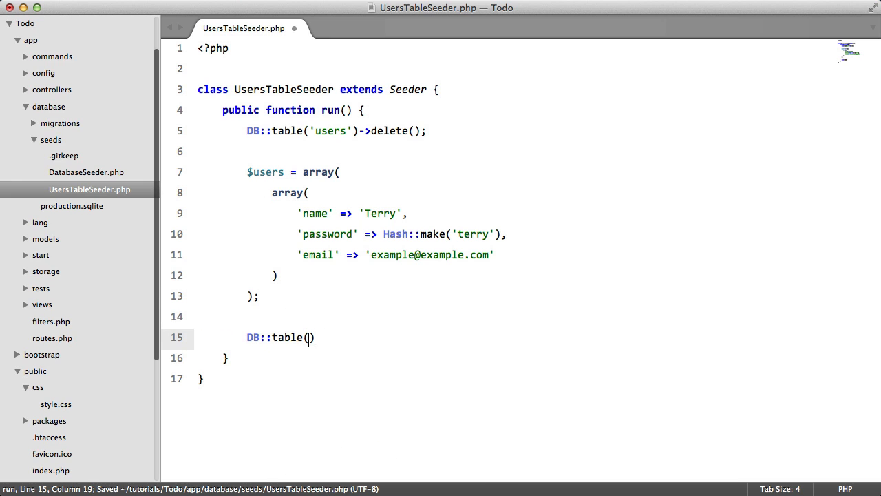
text('users')->insert($users);)
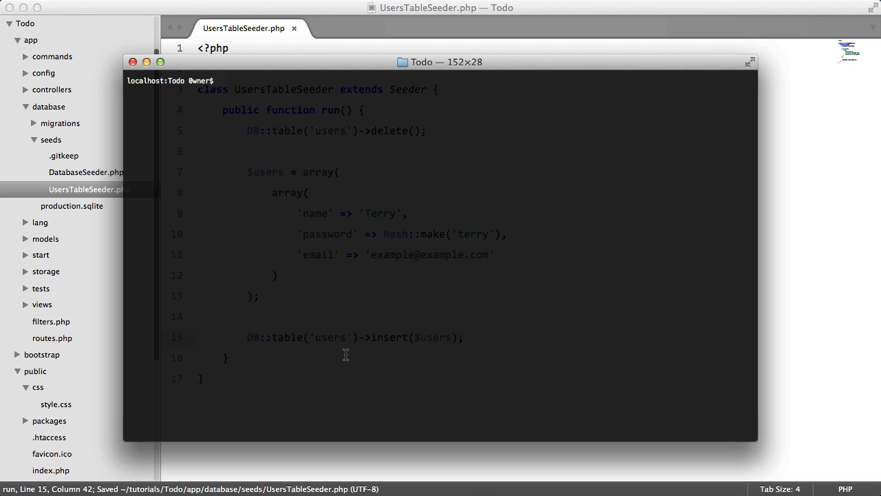
- Run php artisan db:seed in the terminal
text(php artisan db)
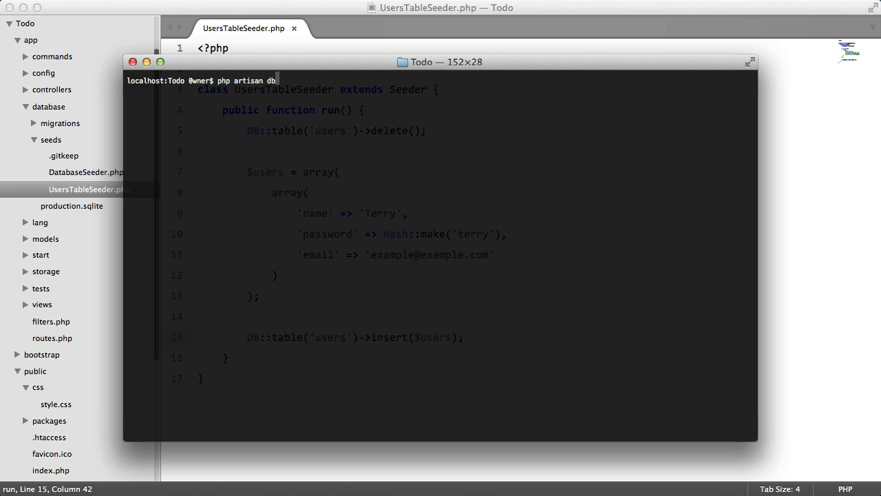
key(Return)
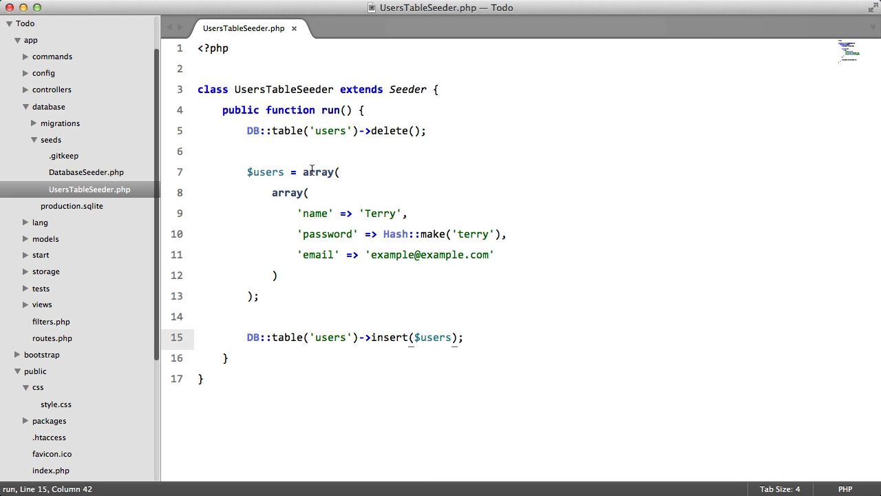
- Uncomment the UsersTableSeeder call in DatabaseSeeder.php and rerun db:seed
click(85, 170)
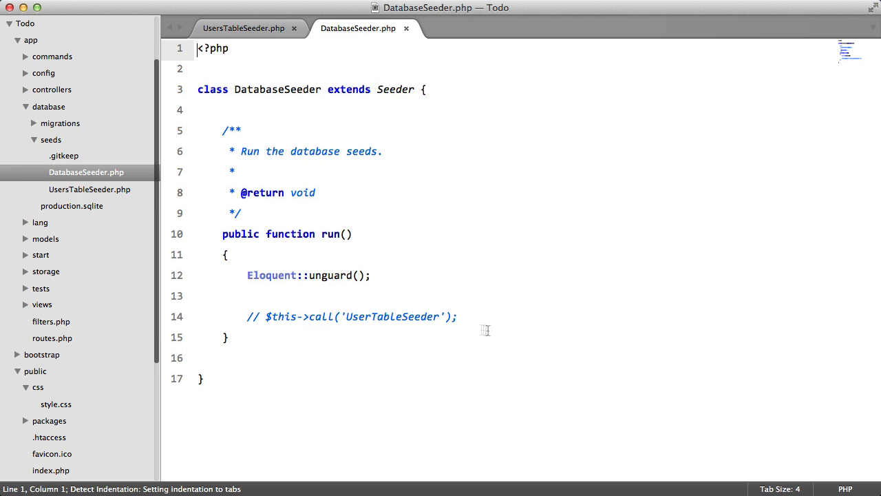
mouse_move(160, 187)
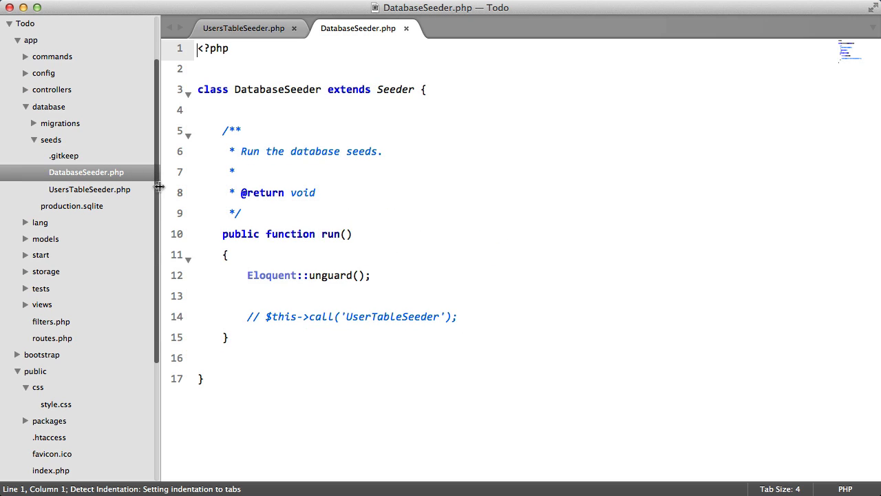
click(325, 316)
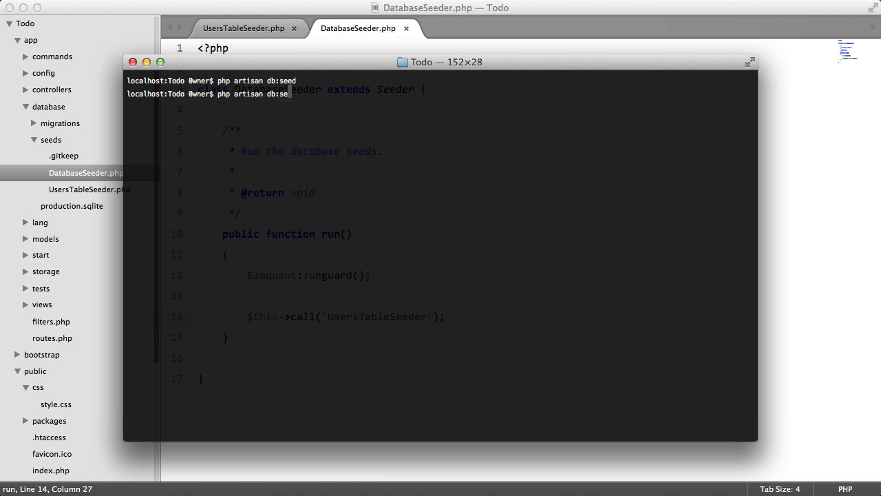
key(Return)
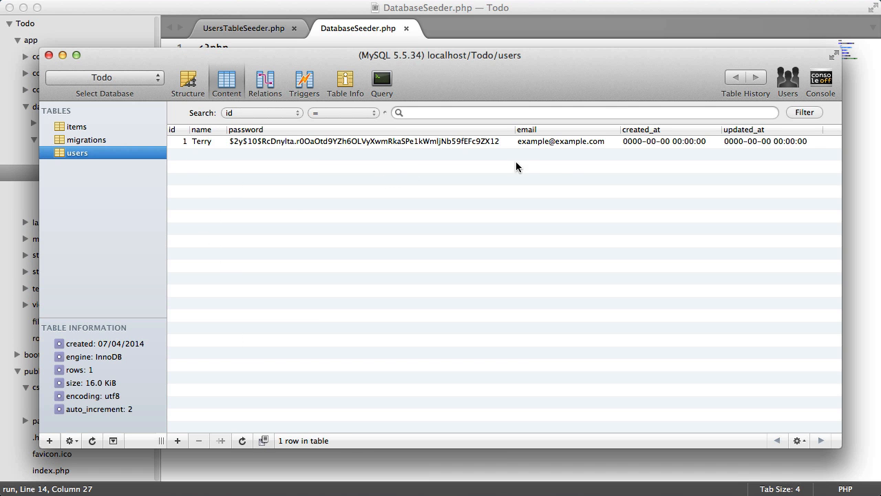
mouse_move(684, 150)
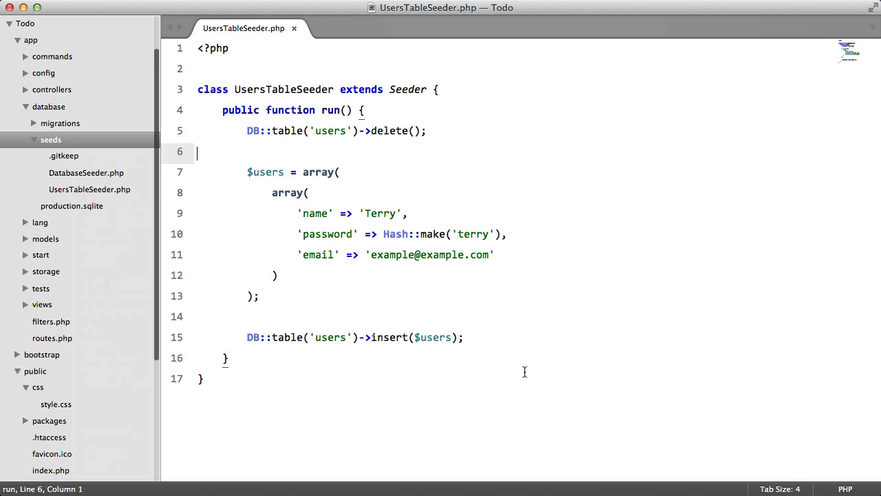
- Create ItemsTableSeeder.php with a class extending Seeder and a public run function
right_click(49, 141)
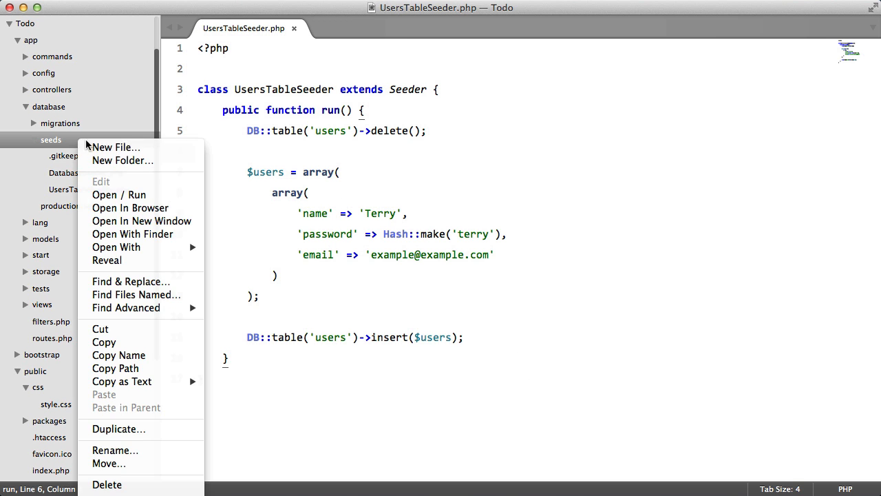
click(115, 146)
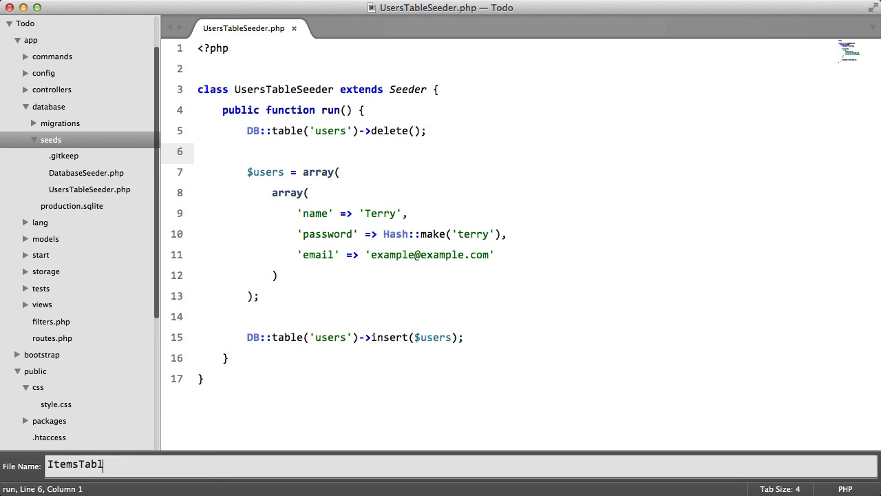
key(Return)
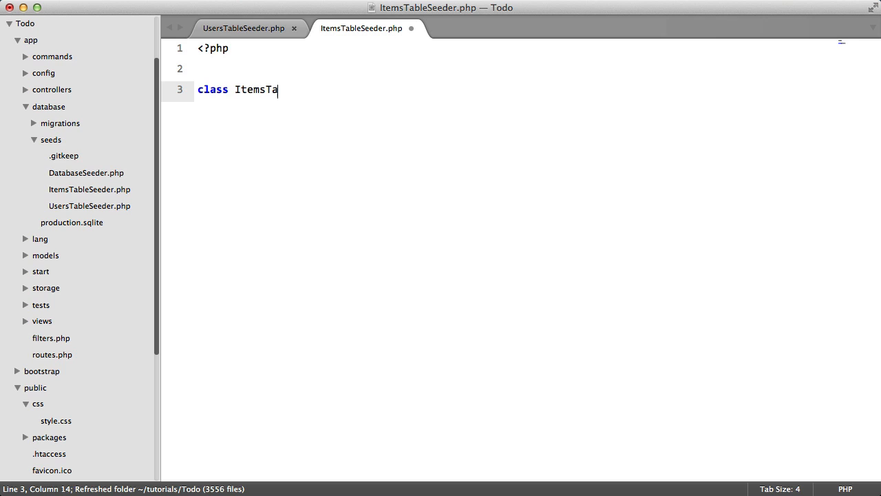
text(bleSeeder extends Seeder {)
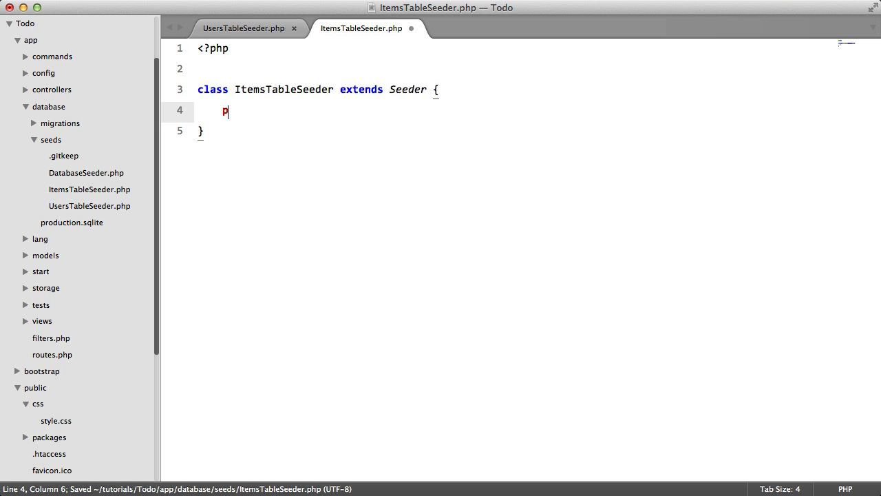
text(ublic function run())
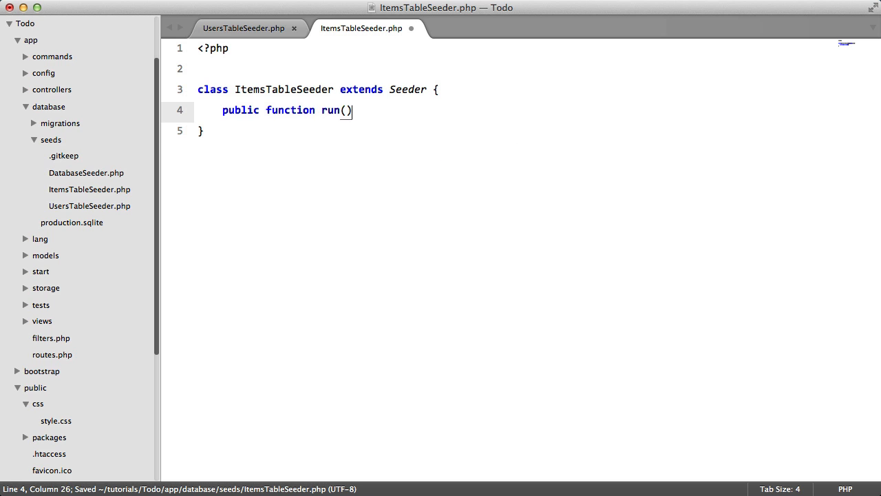
- Copy the users seeder body, switch table references to items and delete the leftover user fields
click(242, 28)
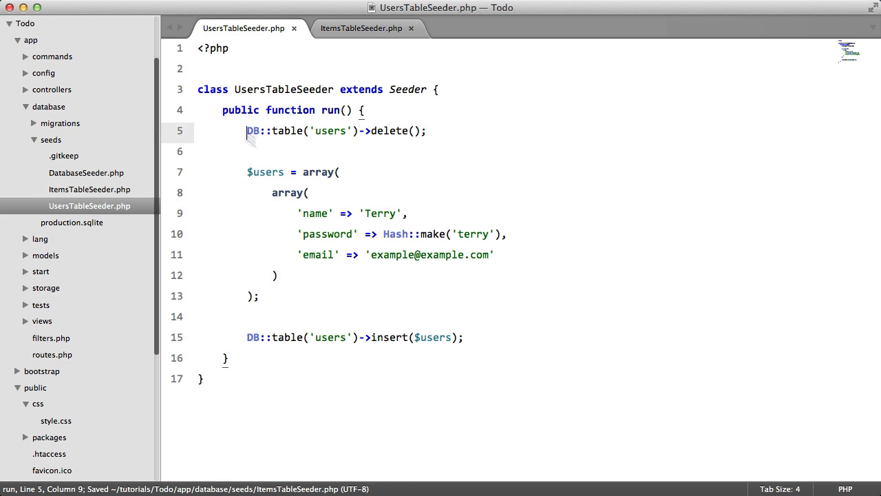
click(294, 28)
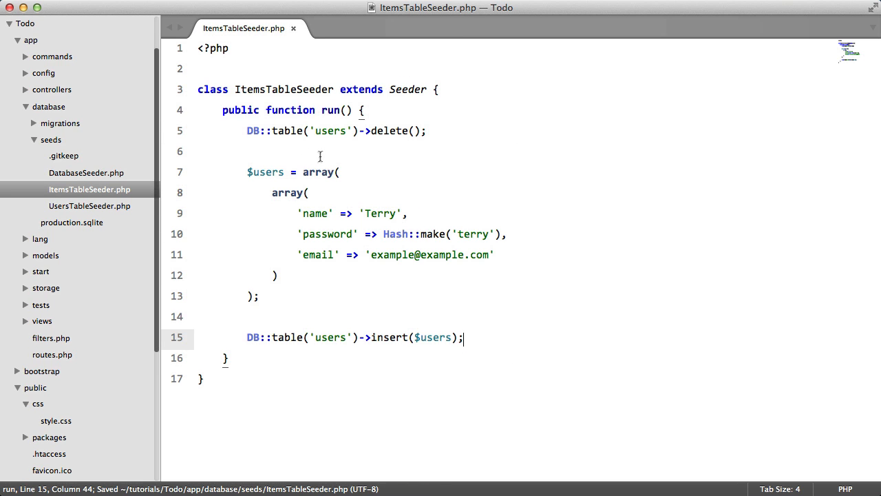
text(items)
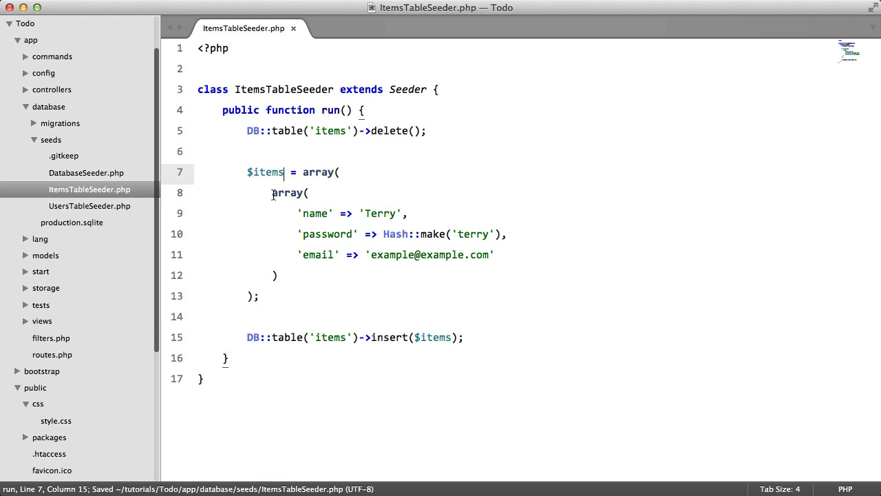
drag(297, 214, 493, 255)
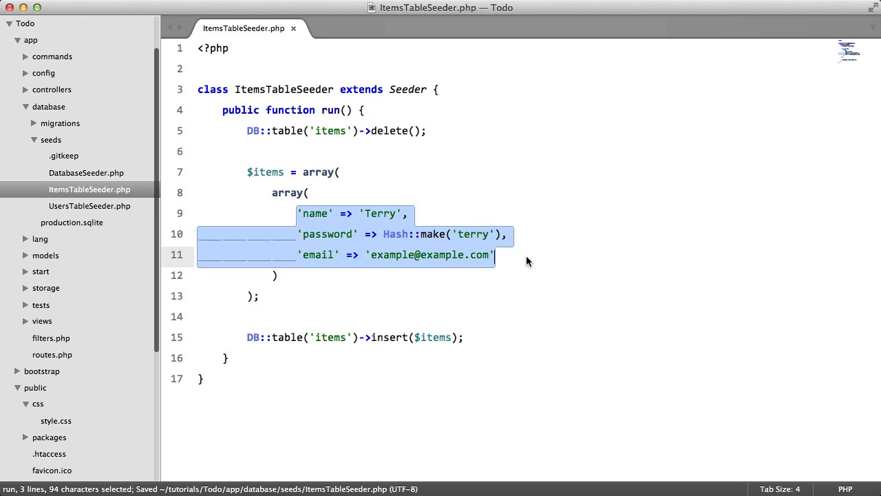
key(Delete)
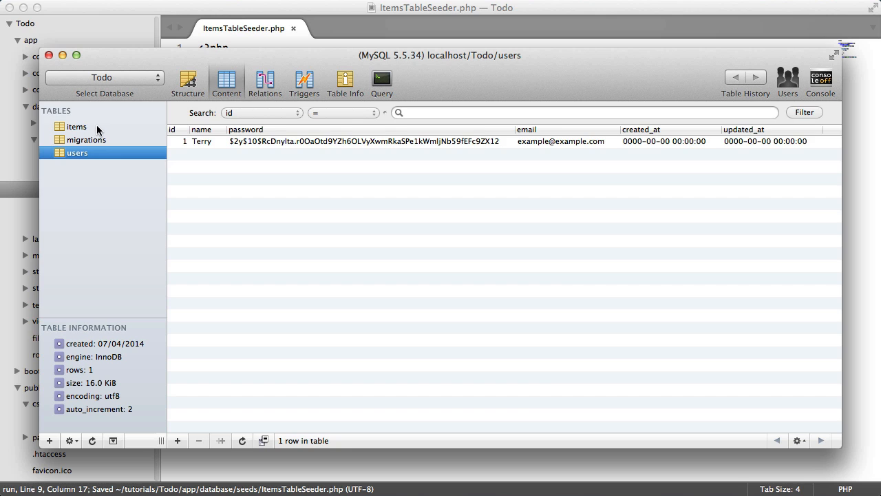
- Add the first item entry: owner_id 1, name 'Pick up milk', done false
click(78, 127)
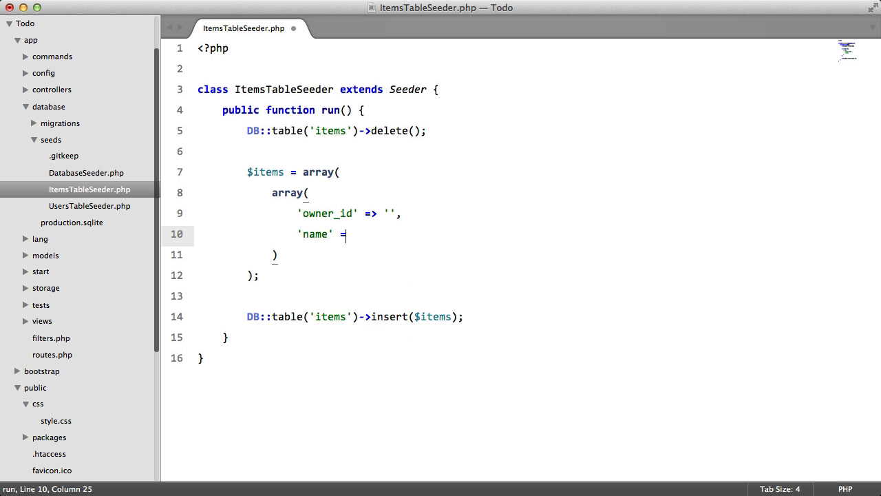
text(=> '',)
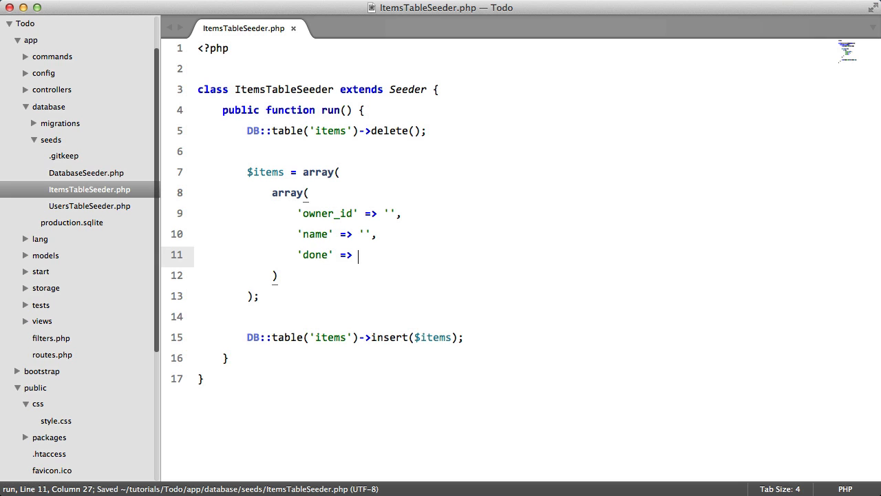
text('')
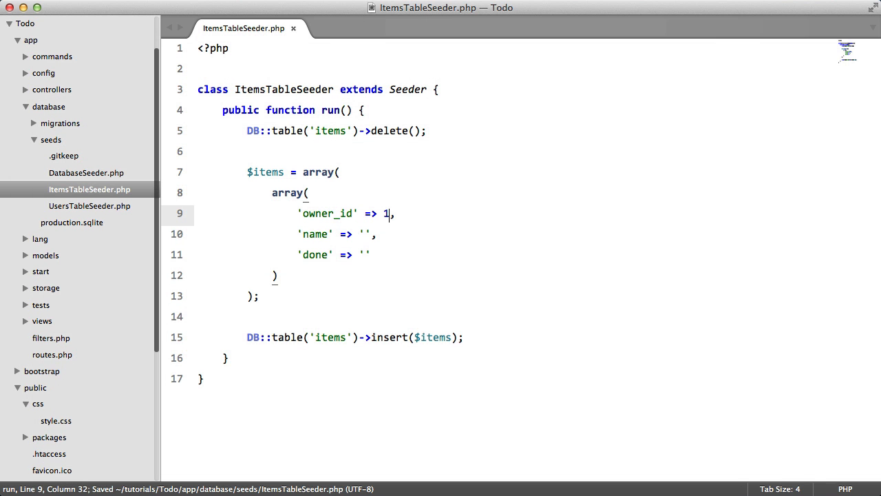
click(464, 237)
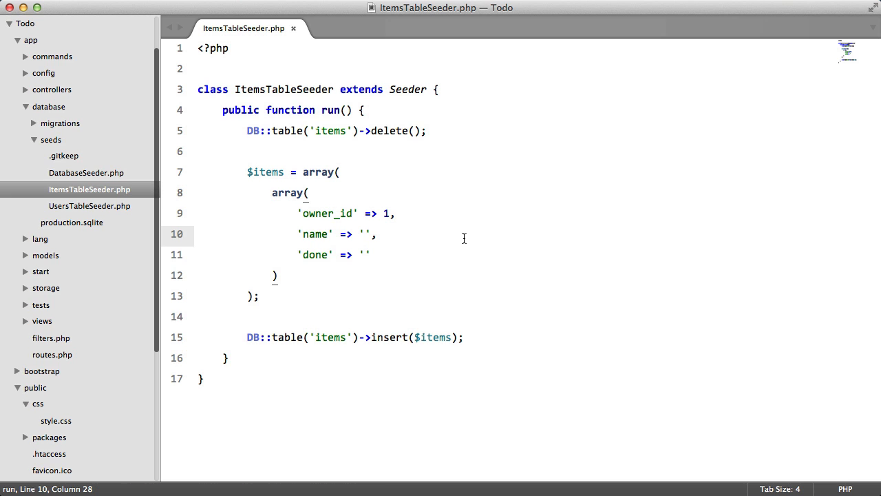
text(Pick up milk)
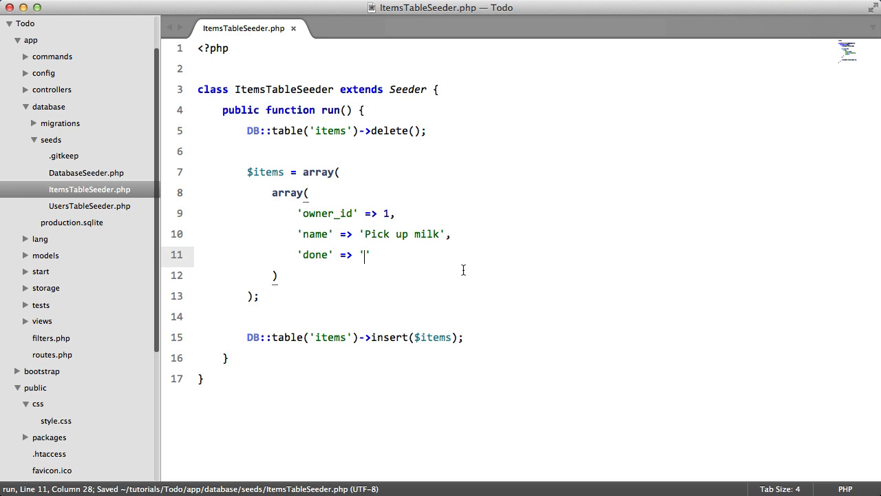
text(false)
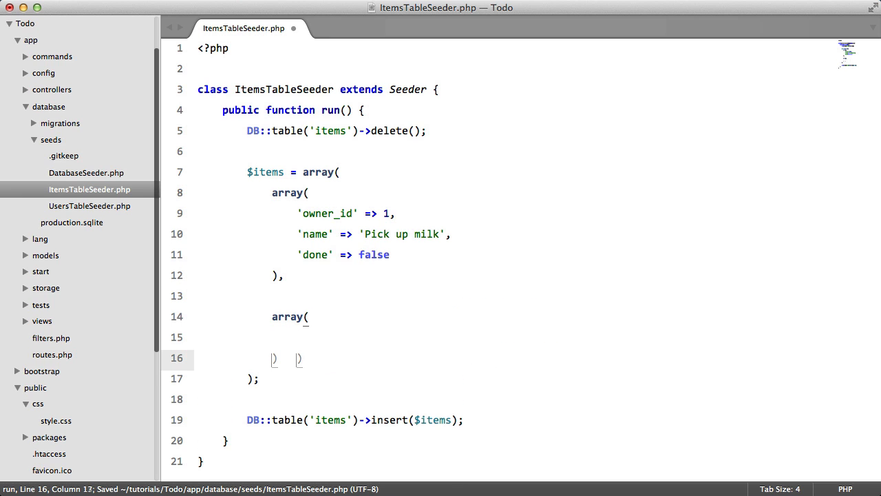
- Add the second entry: owner_id 1, name 'Walk the dogs', done true
text('own')
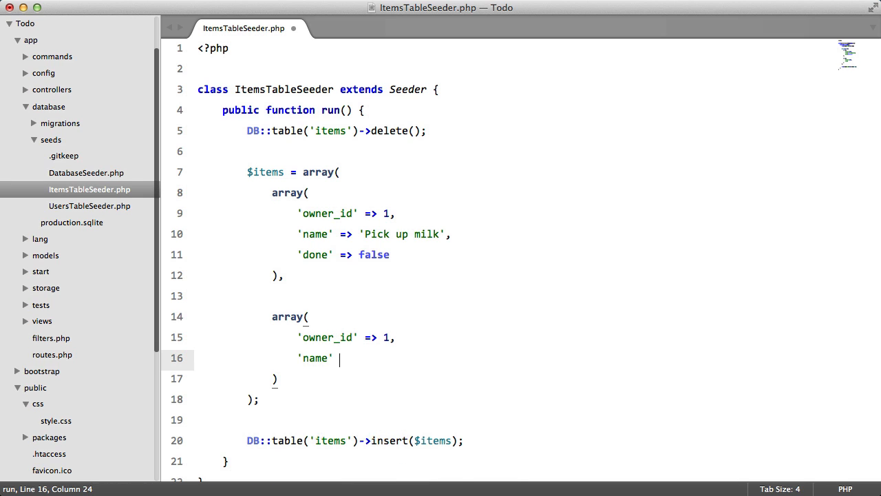
text(=> 'Walk the dog')
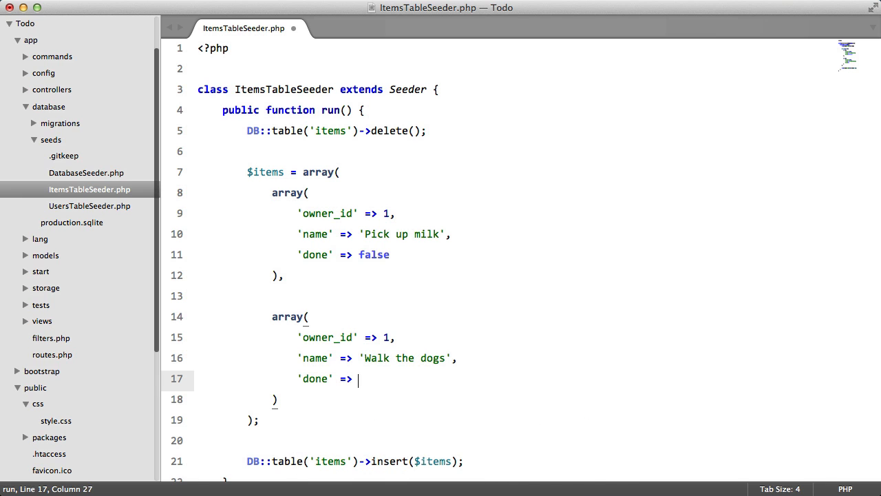
text(true)
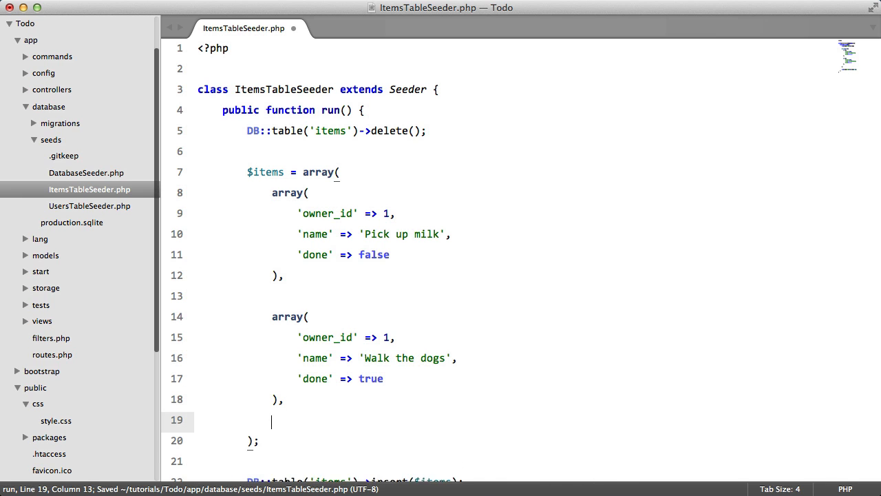
- Add the third entry: owner_id 1, name 'Cook dinner', done false, and save
text(array()
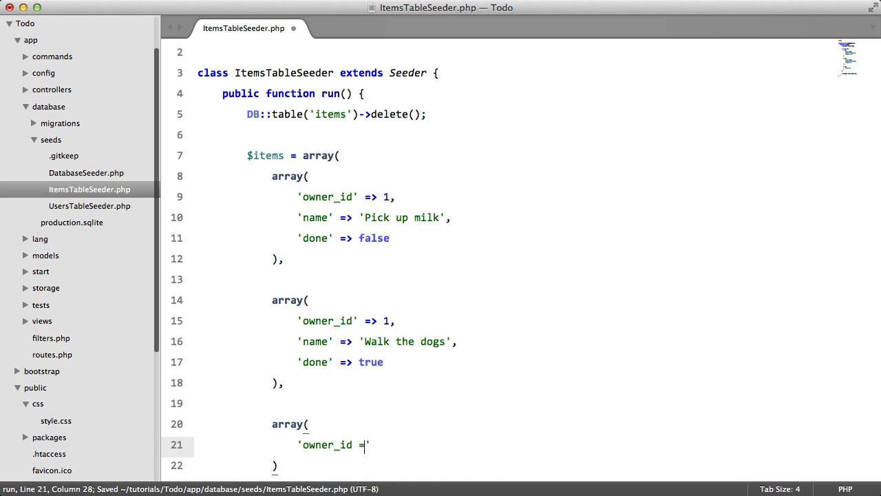
text(>)
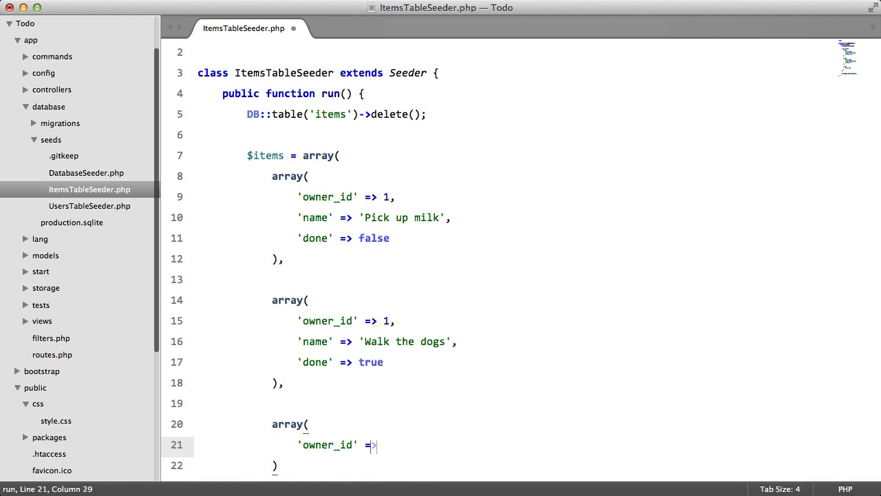
text(1,)
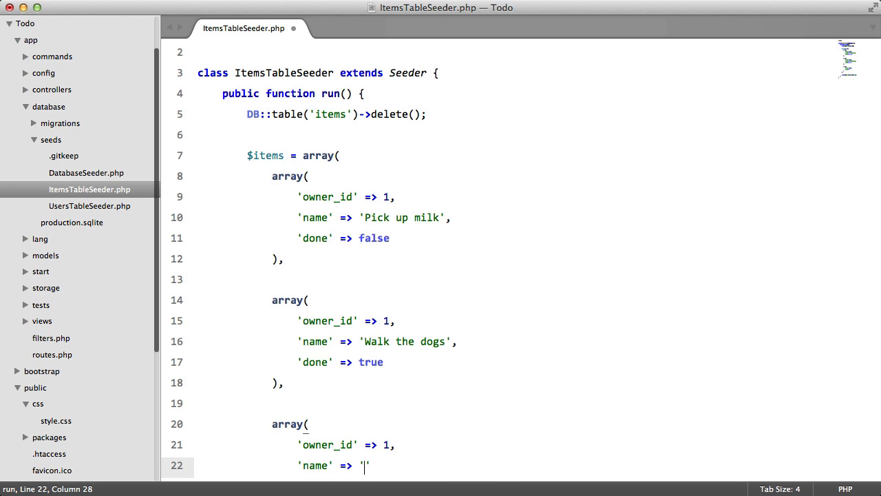
text(Cook)
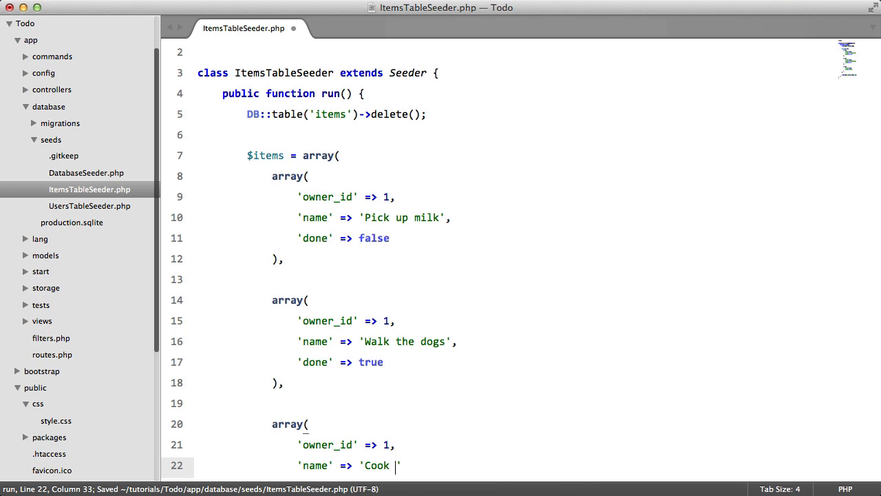
text(dinner)
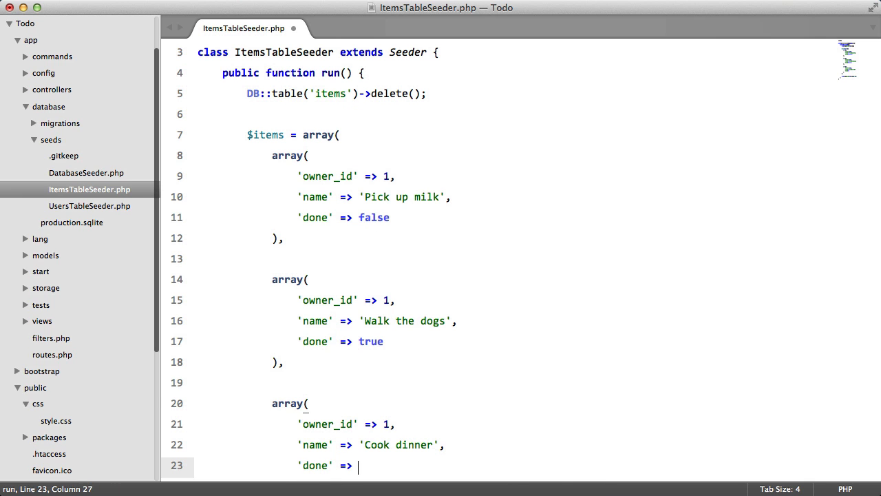
text(false)
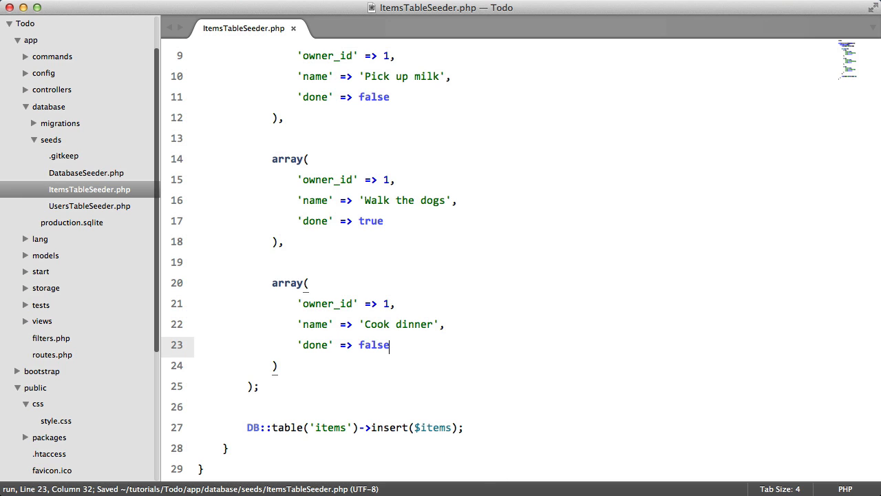
click(86, 172)
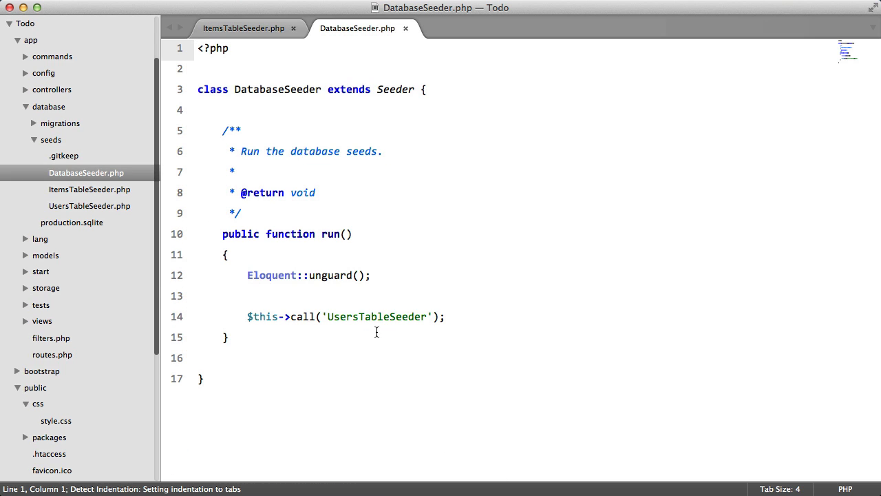
- Add $this->call('ItemsTableSeeder'); to DatabaseSeeder.php
text($this-)
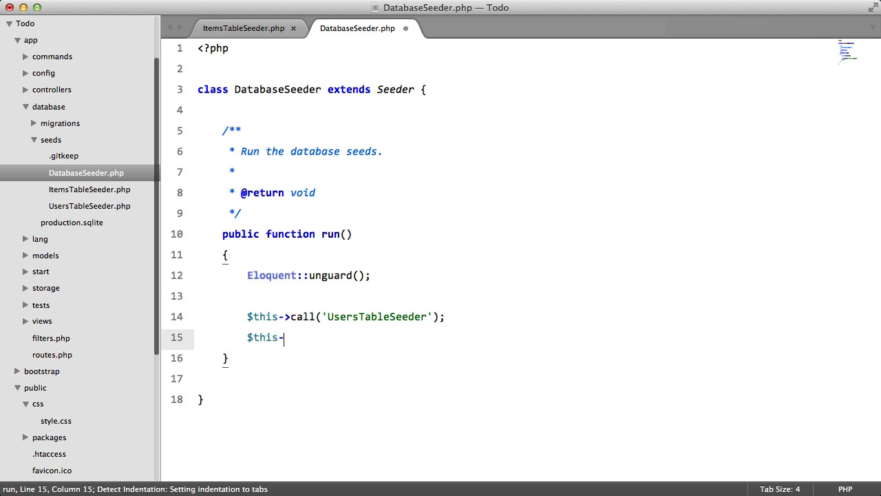
text(>call();)
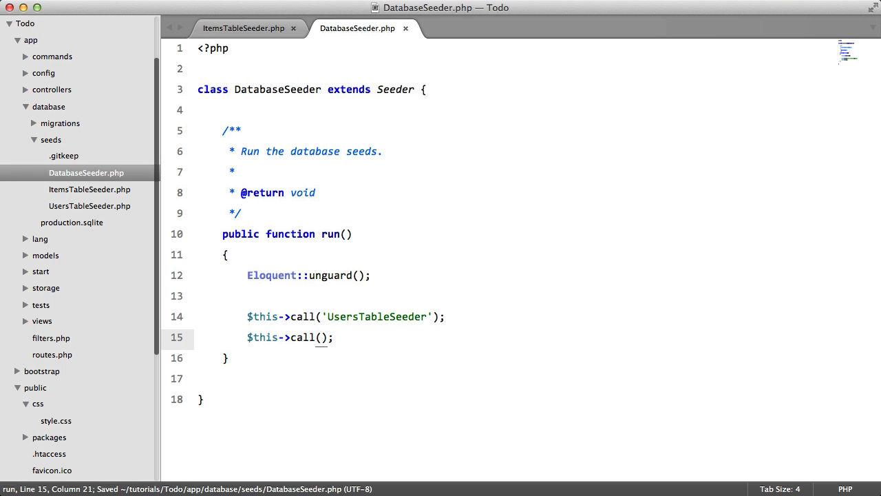
text('')
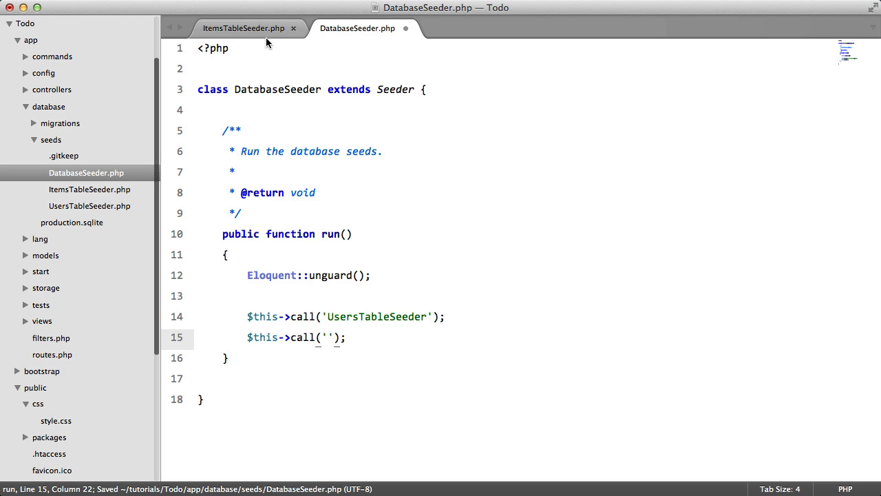
text(ItemsTableSeeder)
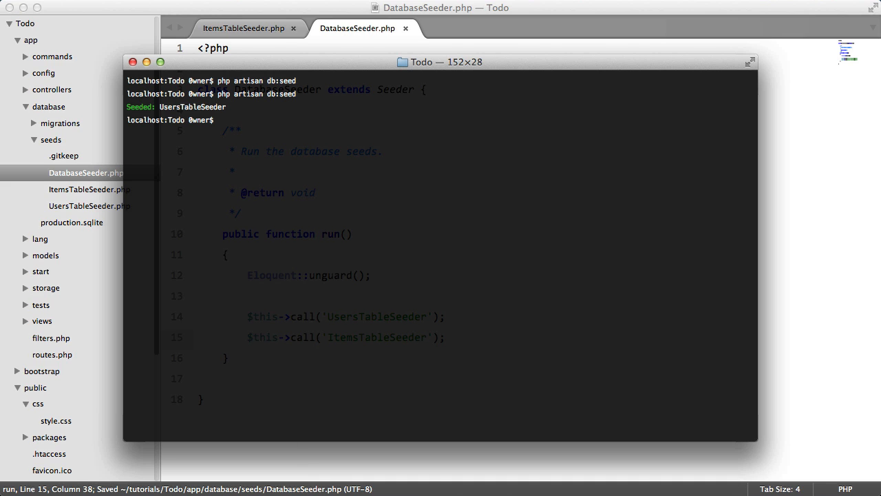
- Run php artisan db:seed and view the three seeded todos in Sequel Pro's items table
text(php artisan db:seed)
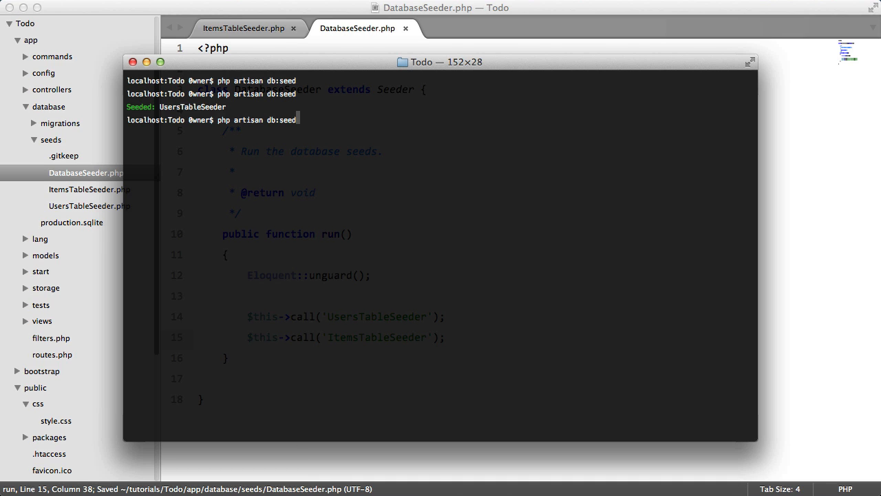
key(Return)
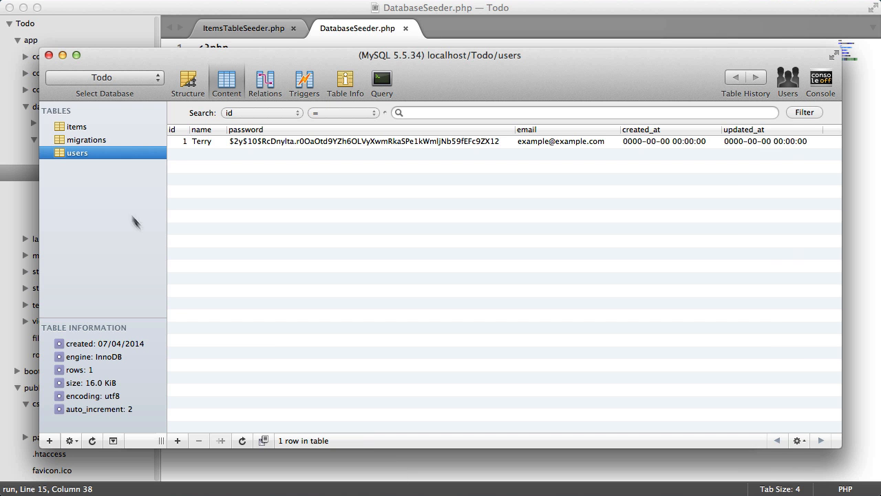
click(77, 127)
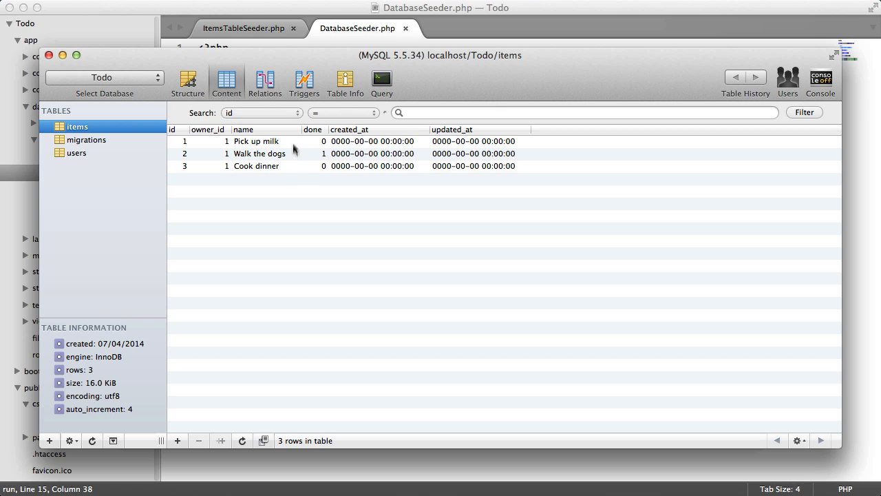
mouse_move(286, 223)
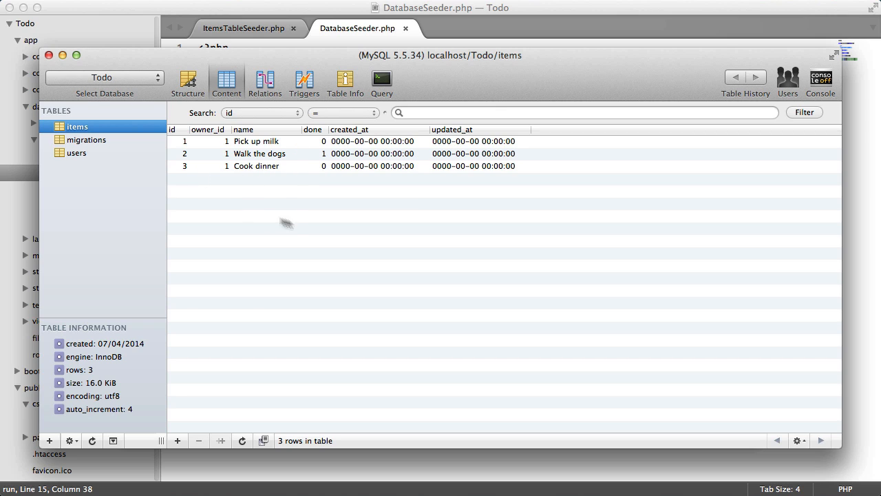